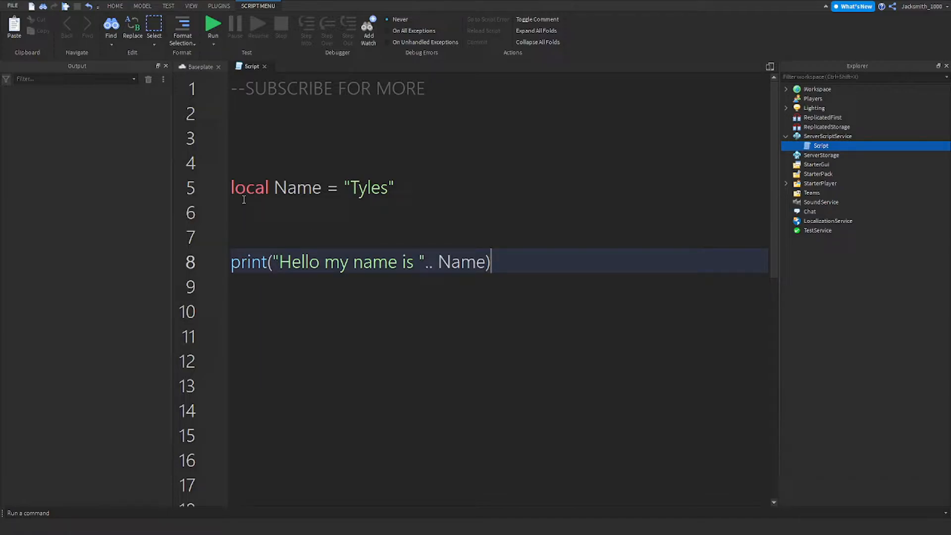
- Replace the concatenation dots on the print line with '..'
double_click(297, 187)
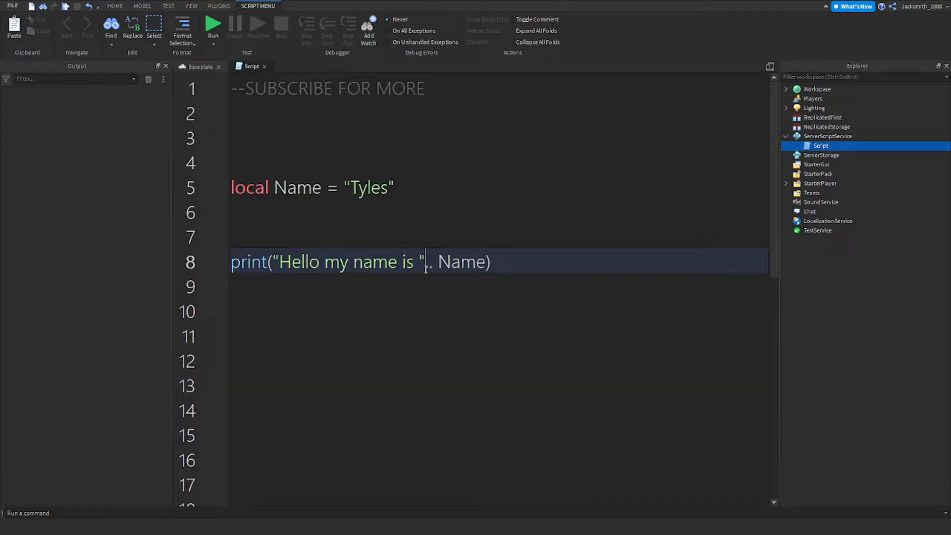
type(".")
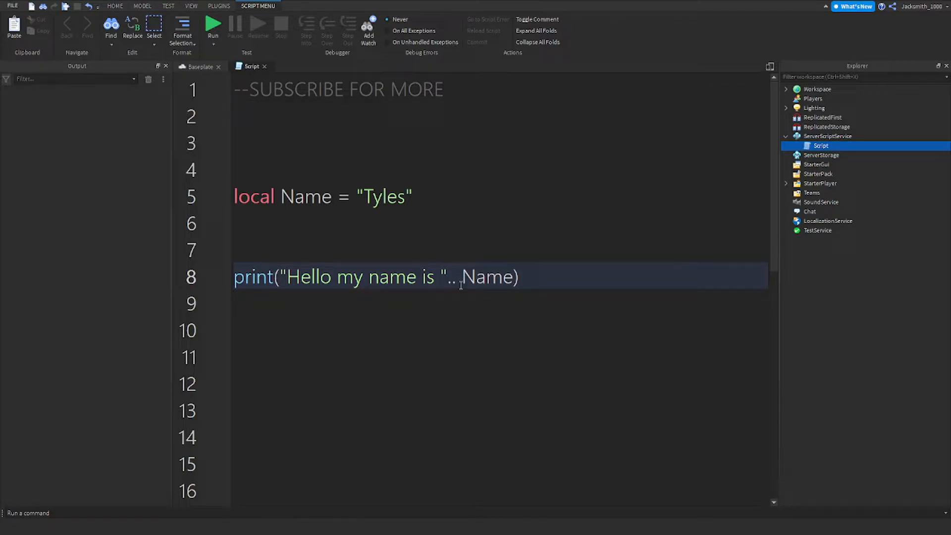
key("Backspace")
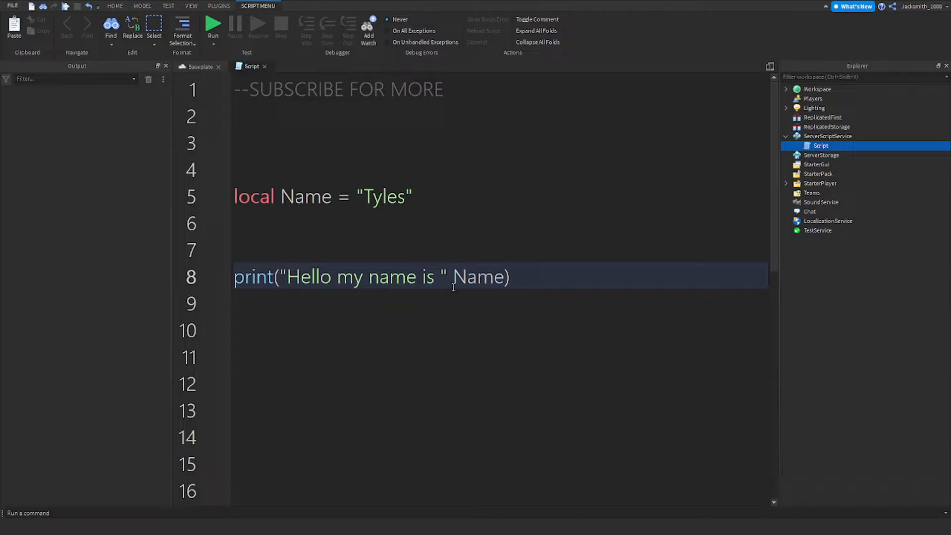
type("..")
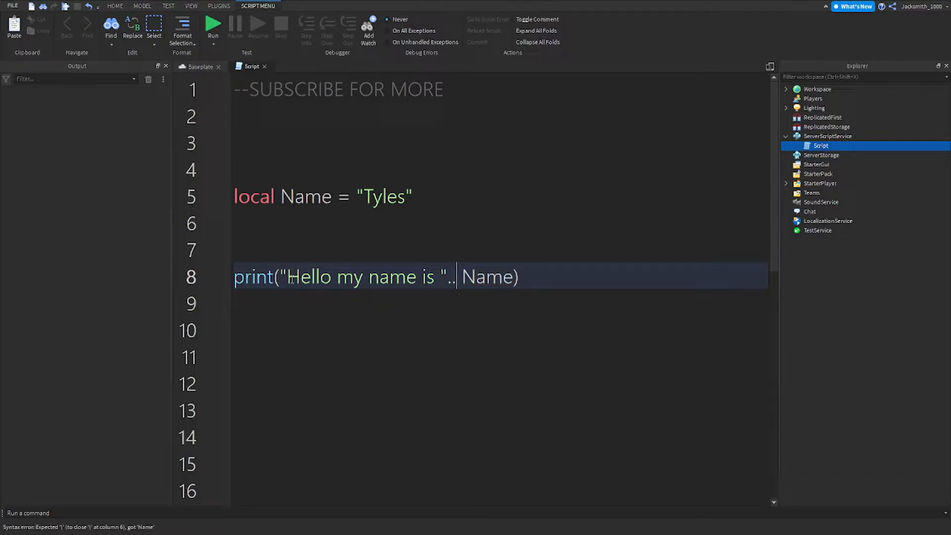
mouse_move(327, 268)
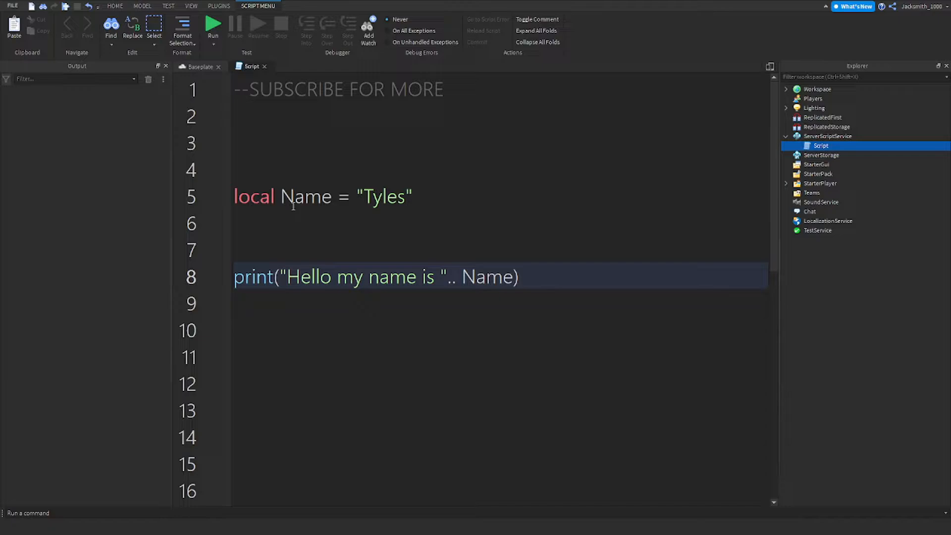
- Make line 8 read print("Hello my name is "..Name) and start a test run
double_click(306, 196)
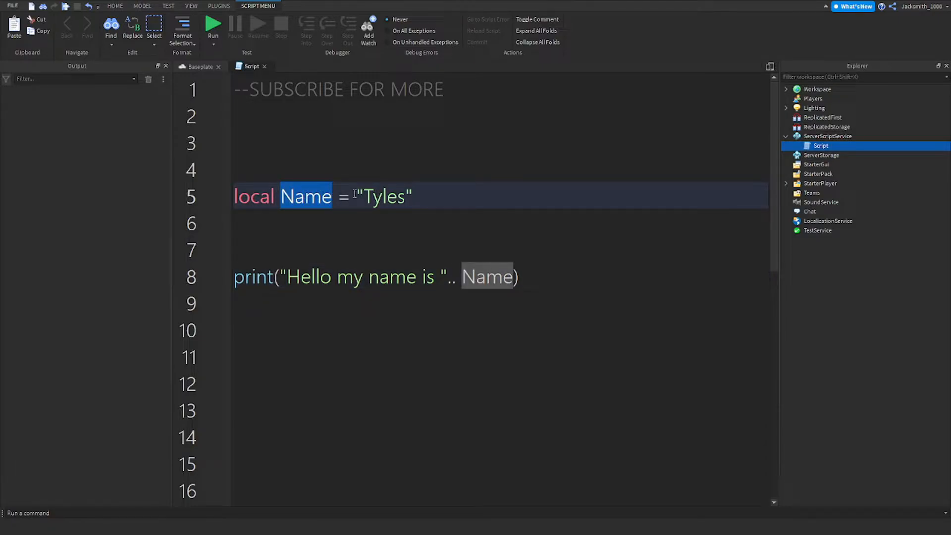
double_click(386, 196)
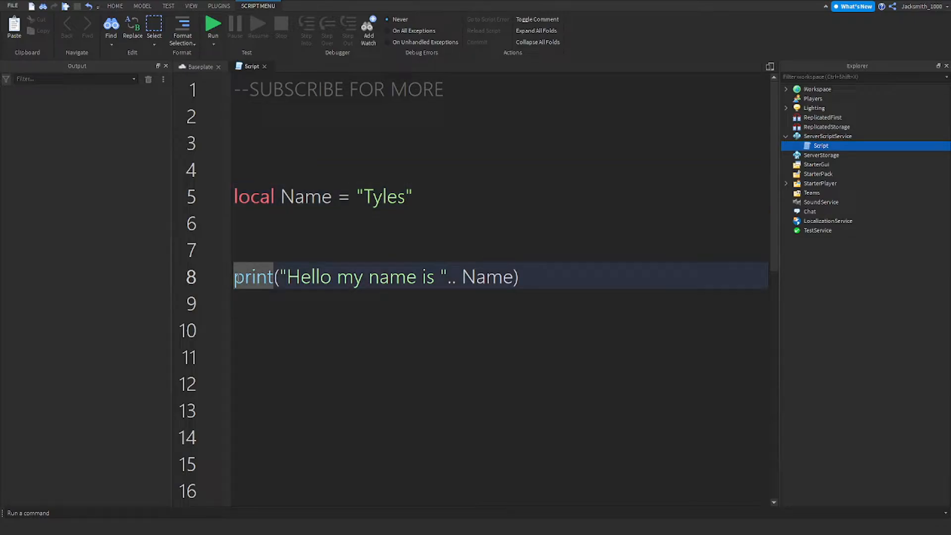
left_click(285, 276)
type("Nam")
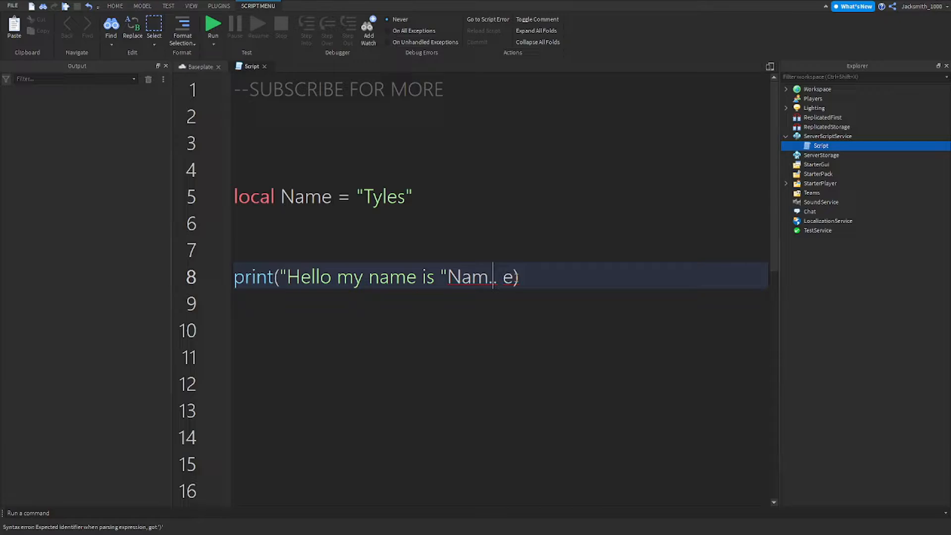
type("..Name")
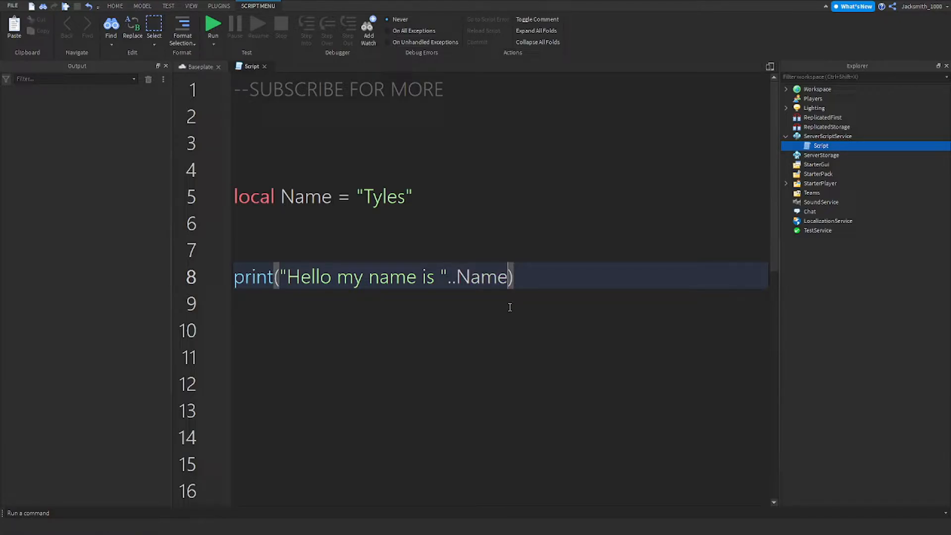
mouse_move(426, 327)
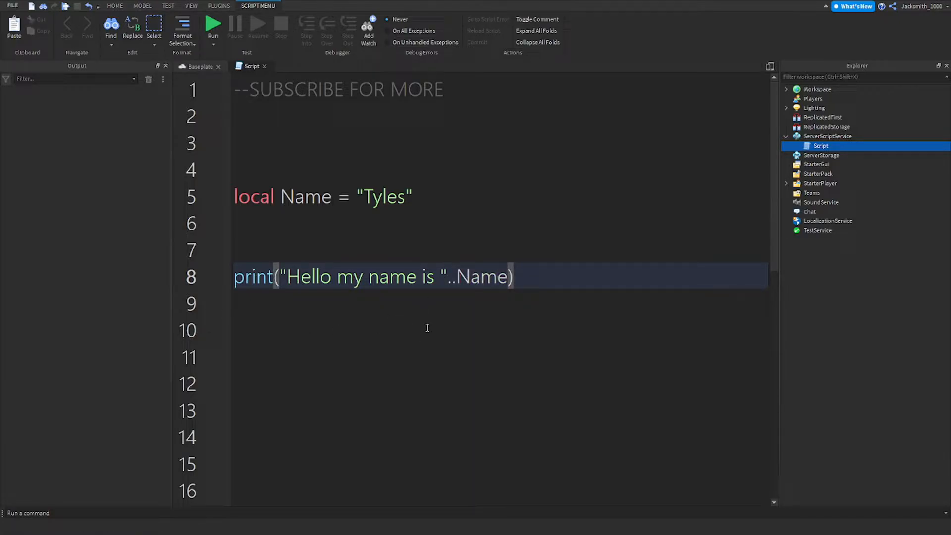
mouse_move(540, 284)
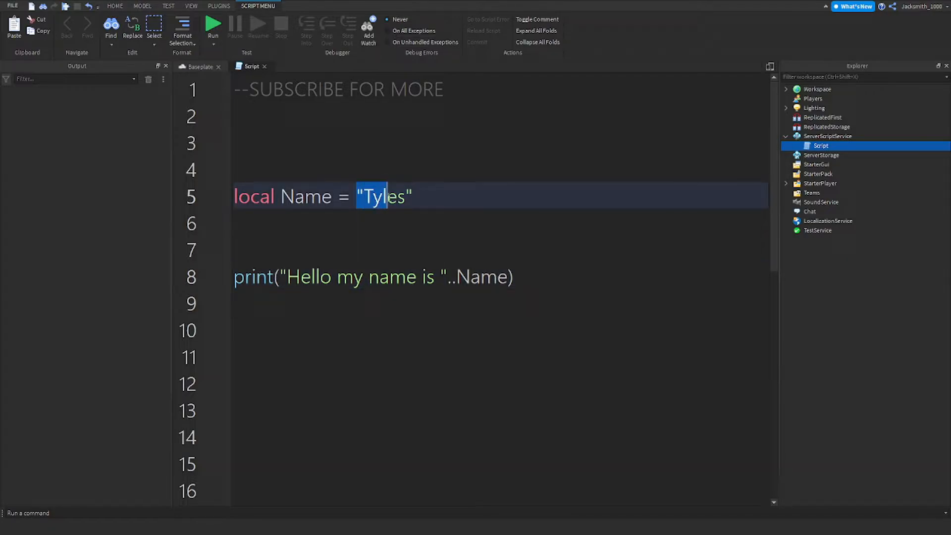
left_click(513, 276)
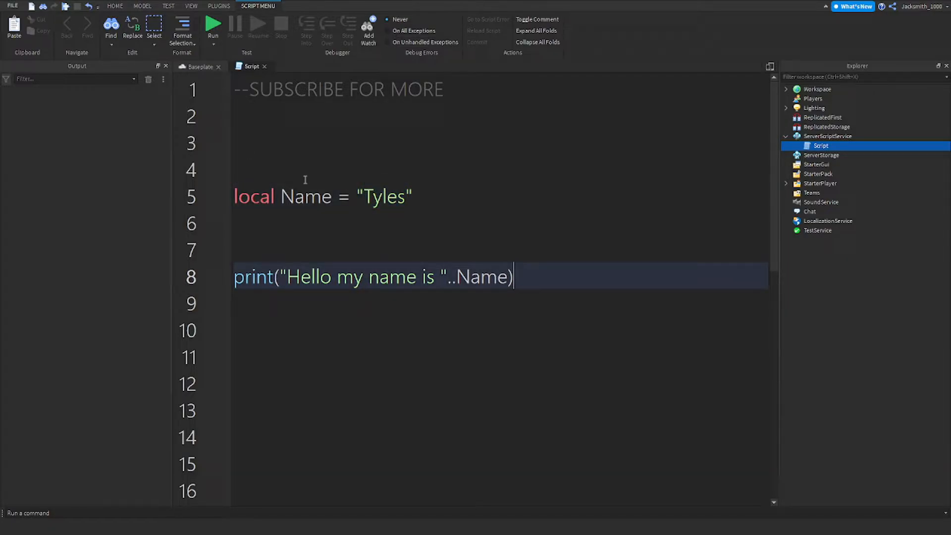
left_click(213, 23)
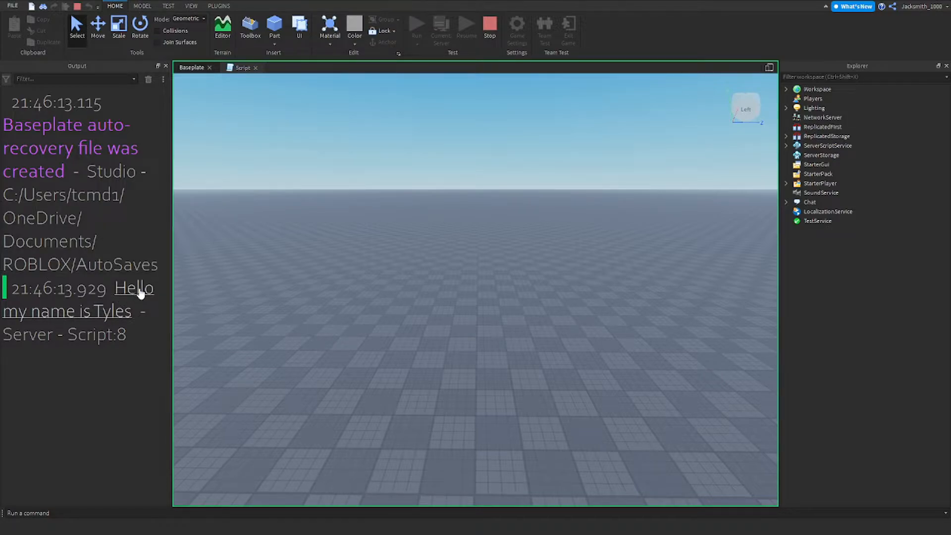
mouse_move(117, 318)
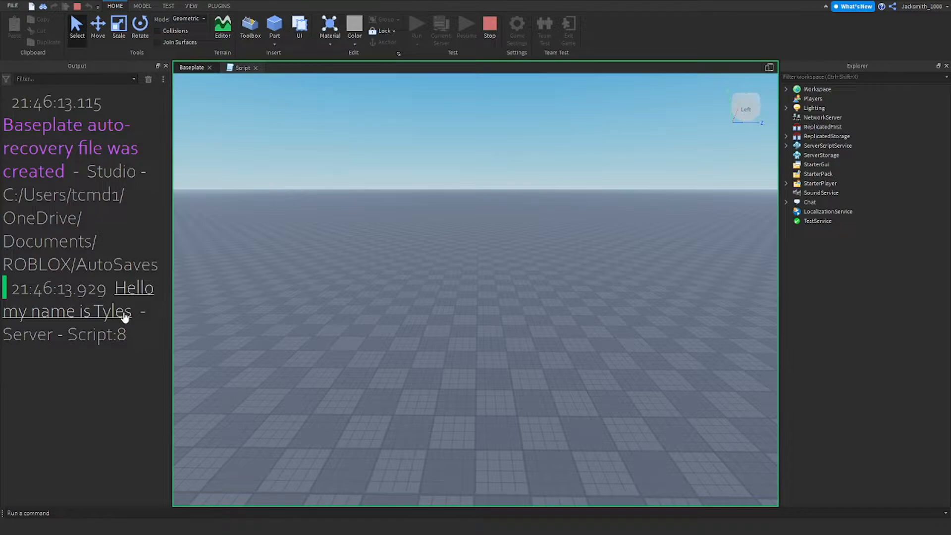
- Return to the script view with 'Hello my name is Tyles' logged in the Output
left_click(243, 67)
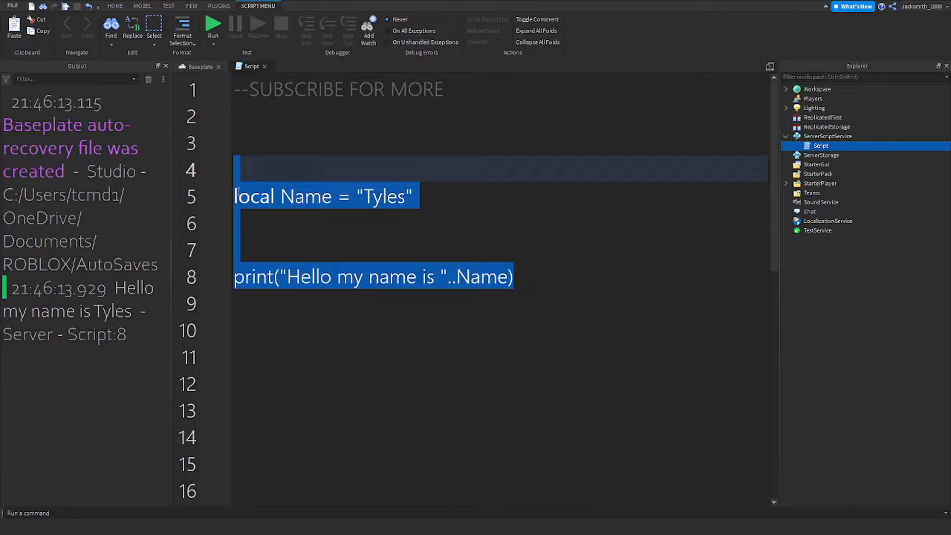
mouse_move(293, 226)
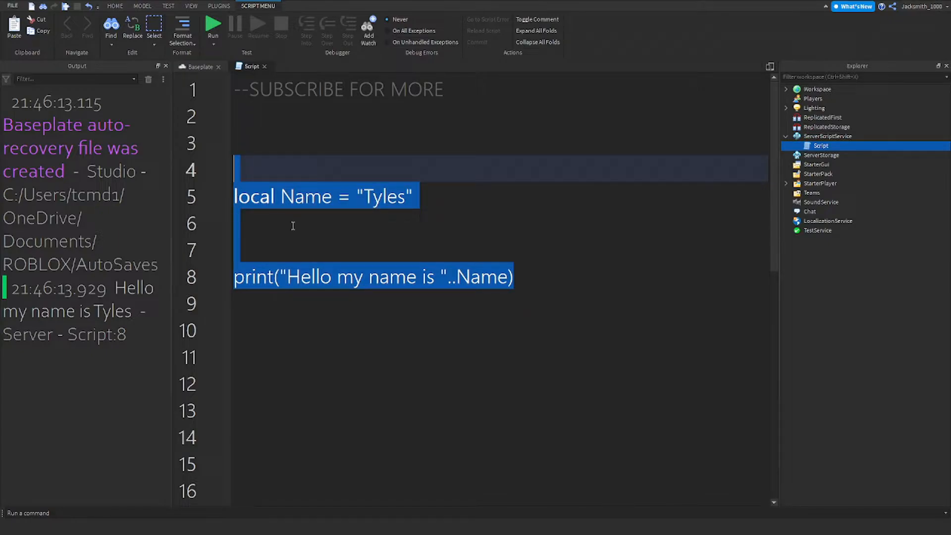
mouse_move(319, 209)
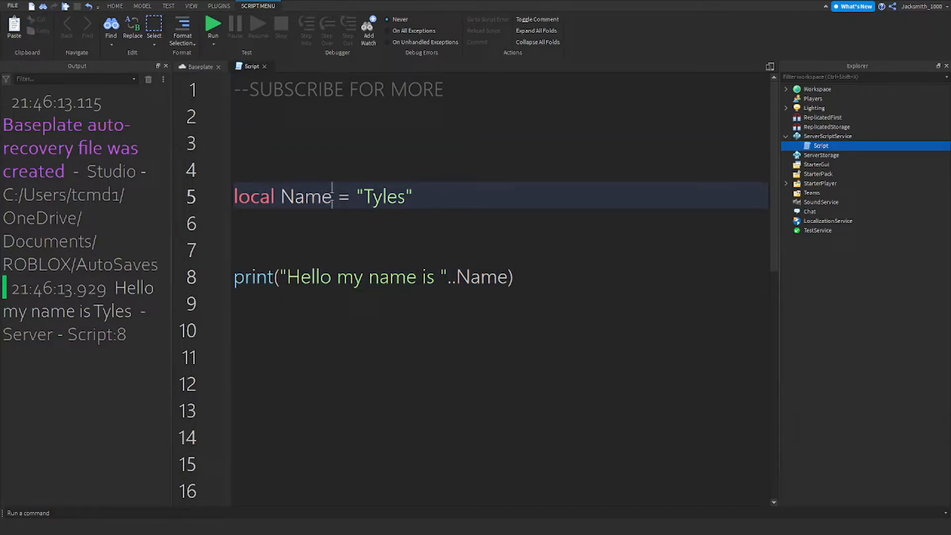
- Rename the variable on line 5 to NumberVal and set its value to 50
key("Backspace")
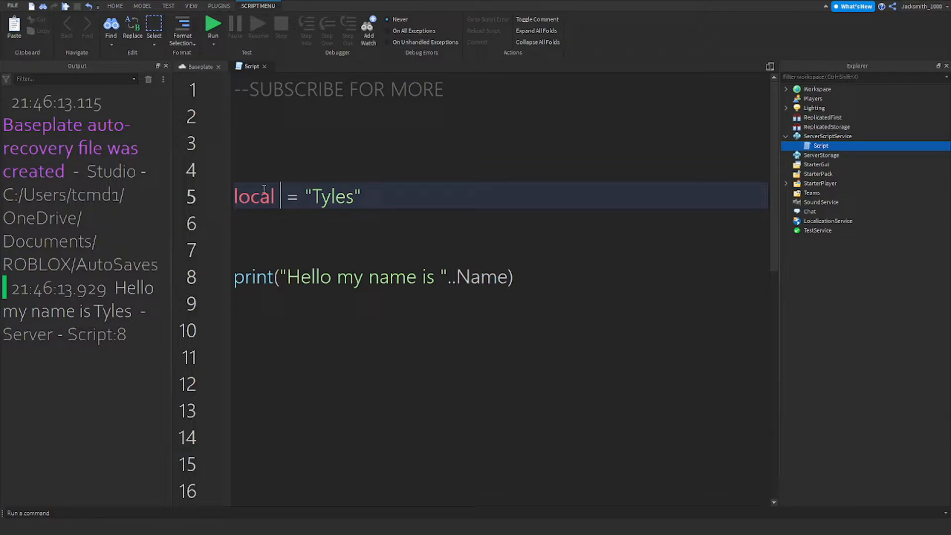
type("NumberVal")
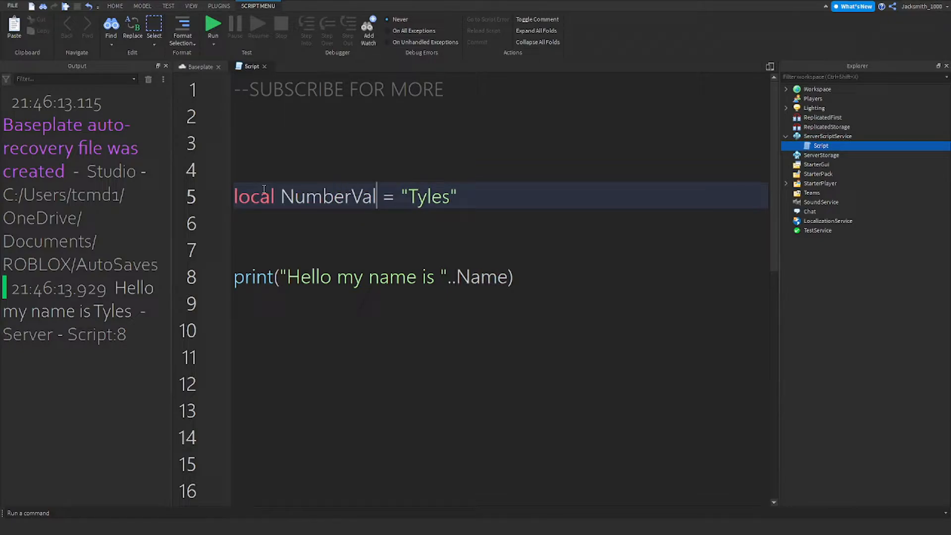
double_click(428, 196)
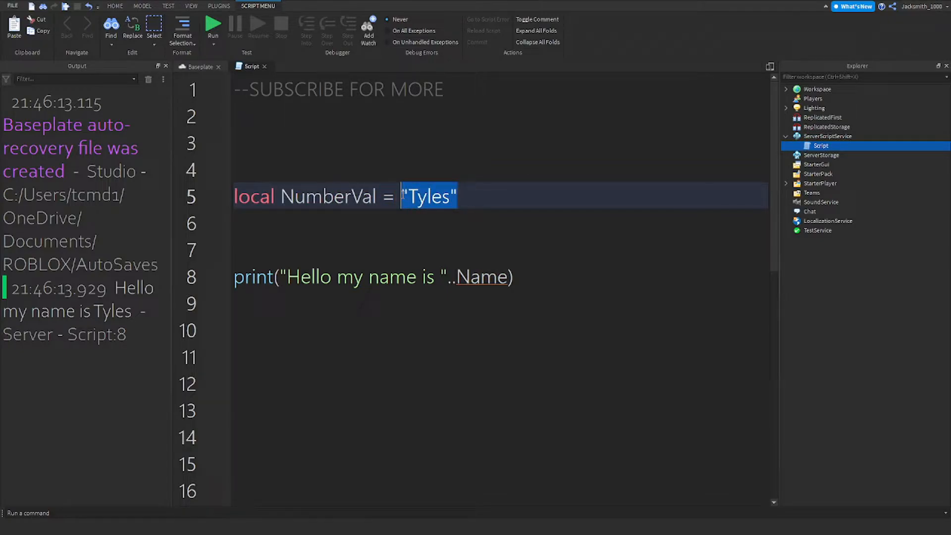
type("50")
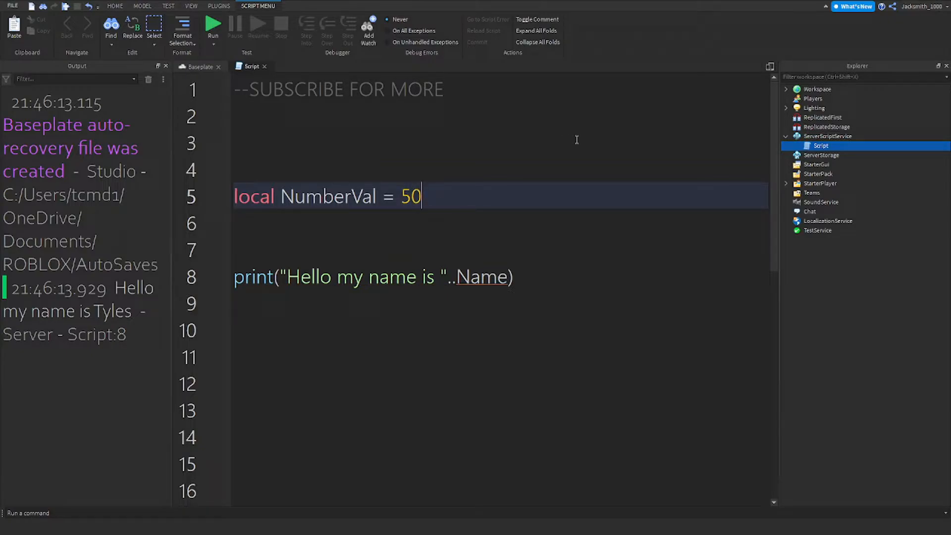
- Change the print to "The number is "..NumberVal and run the game
double_click(481, 276)
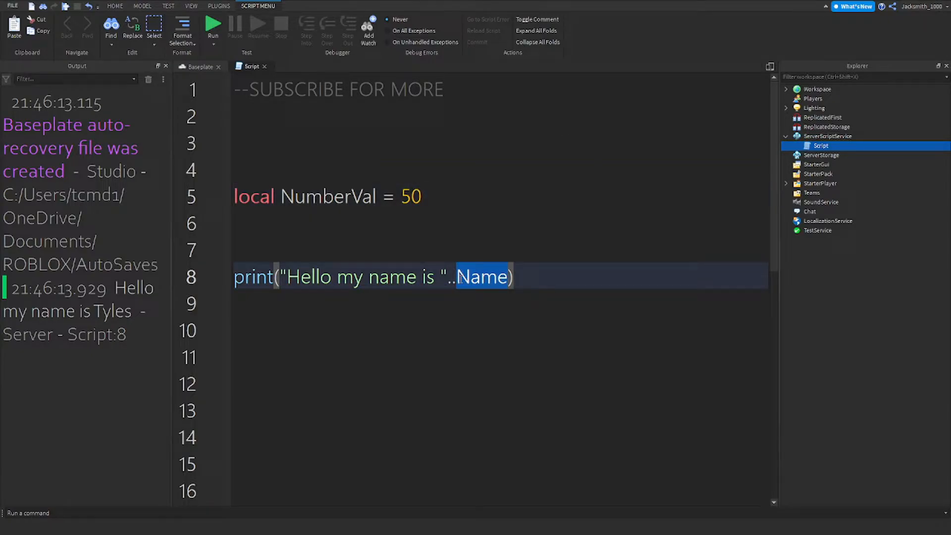
key("Delete")
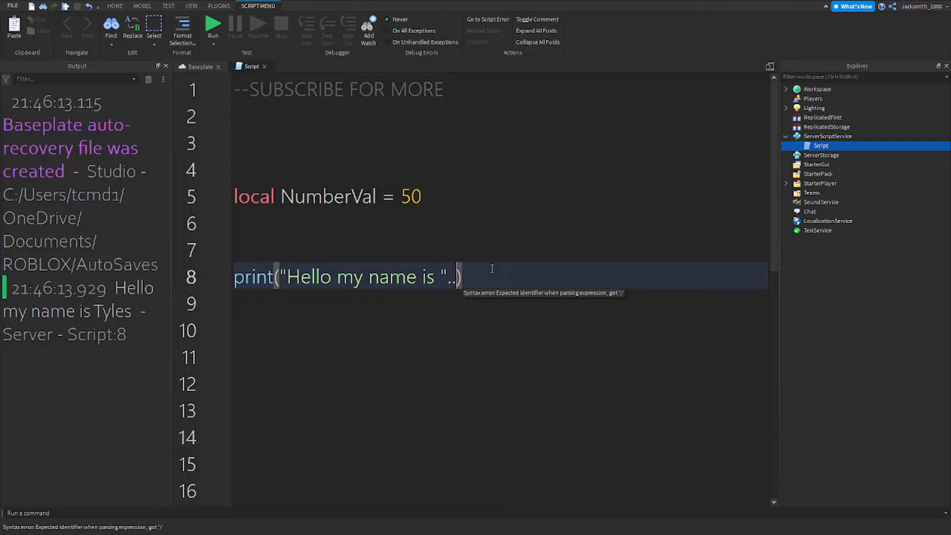
type("Number")
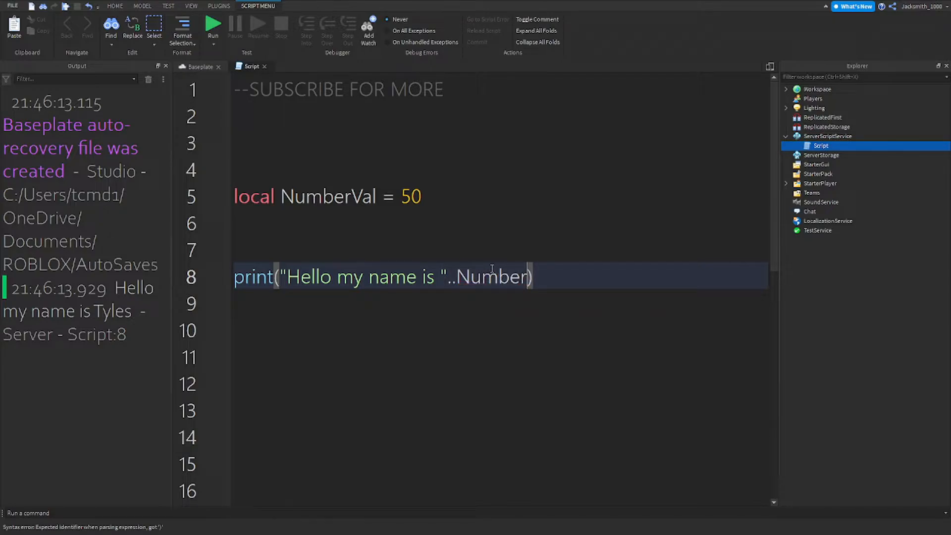
type("Val")
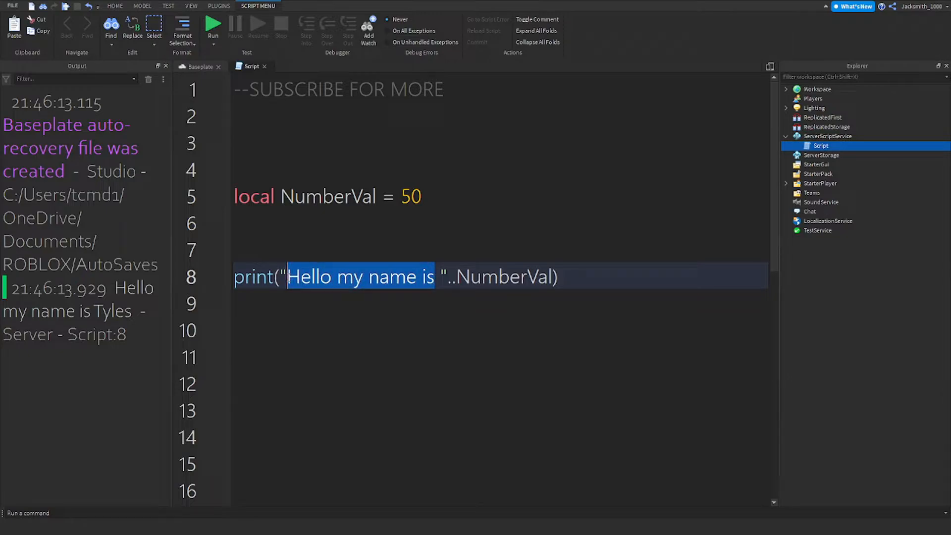
type("R")
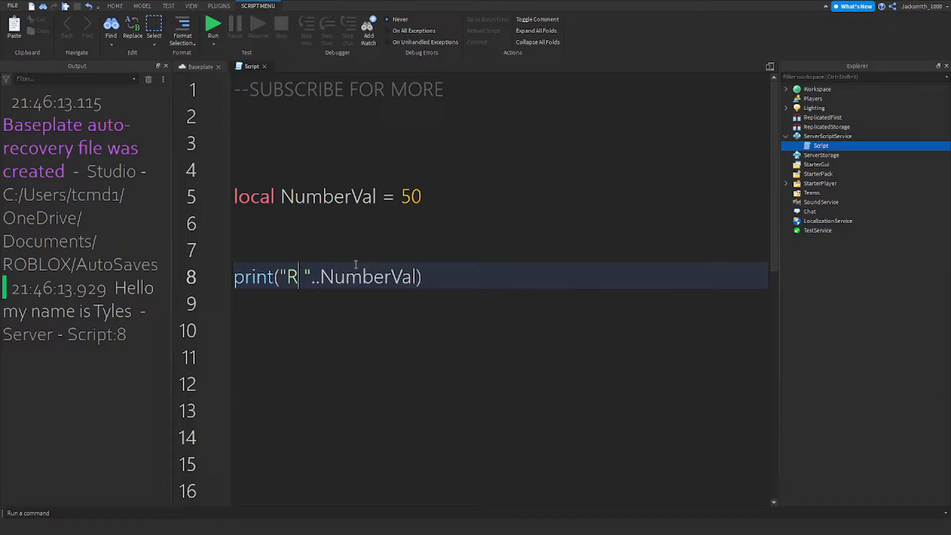
type("he number is")
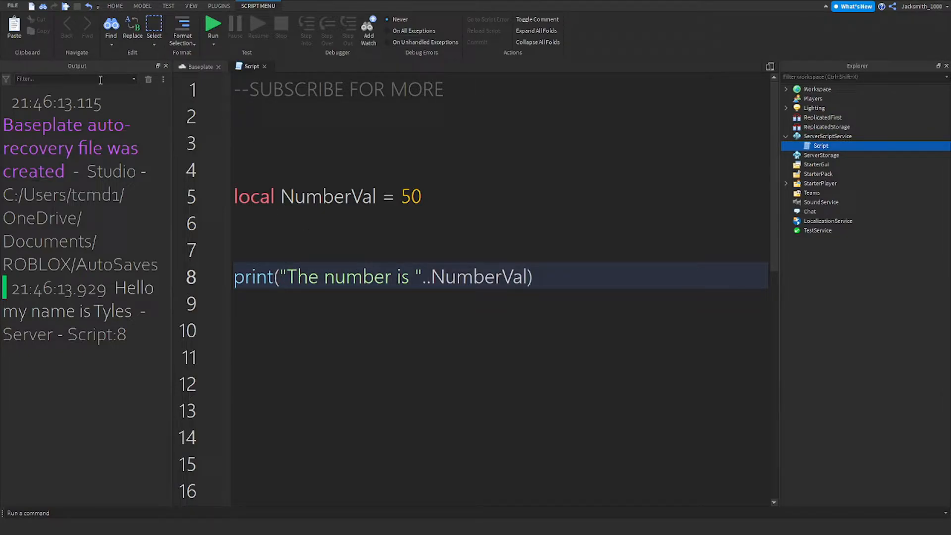
left_click(213, 24)
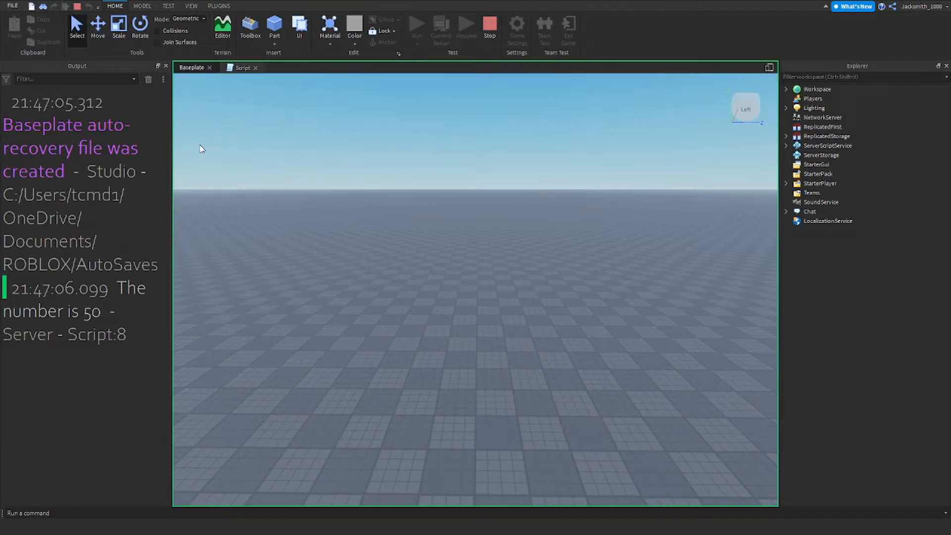
mouse_move(109, 334)
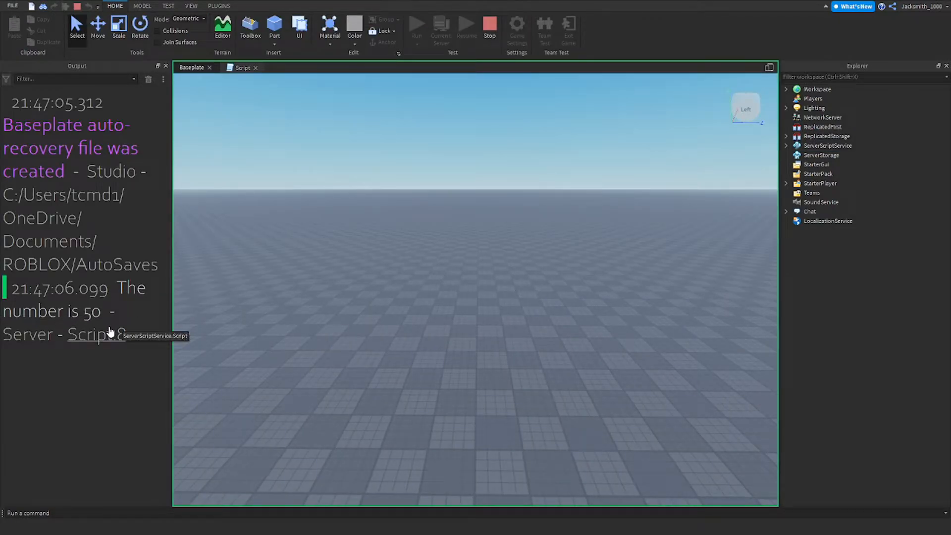
double_click(92, 311)
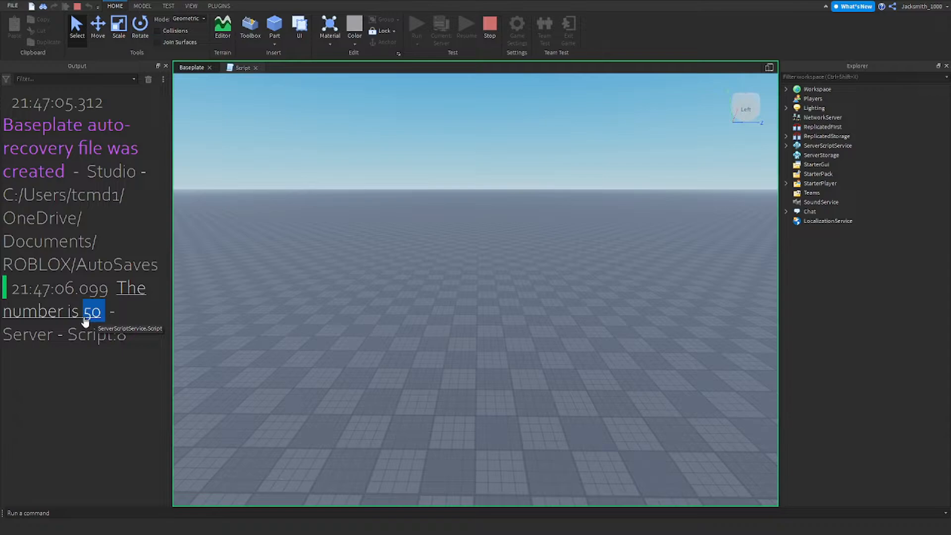
left_click(242, 67)
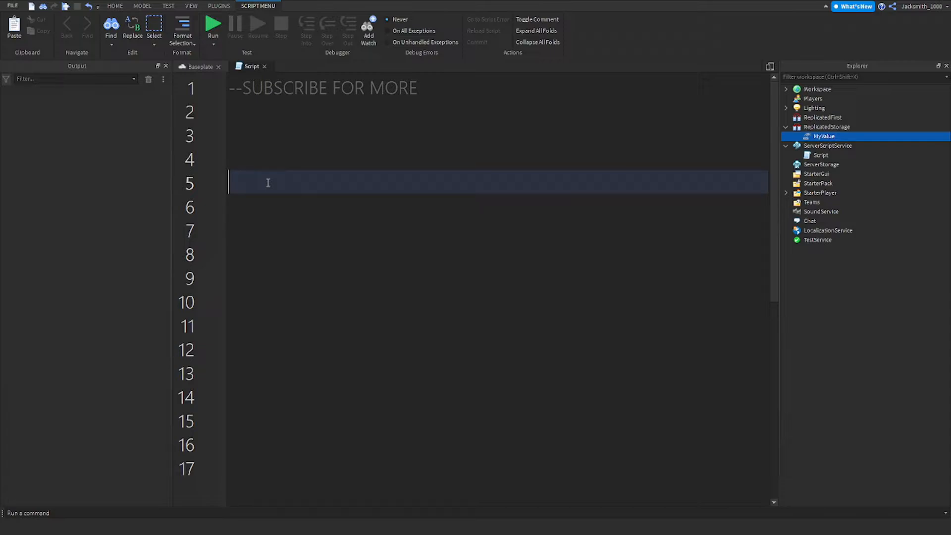
mouse_move(832, 108)
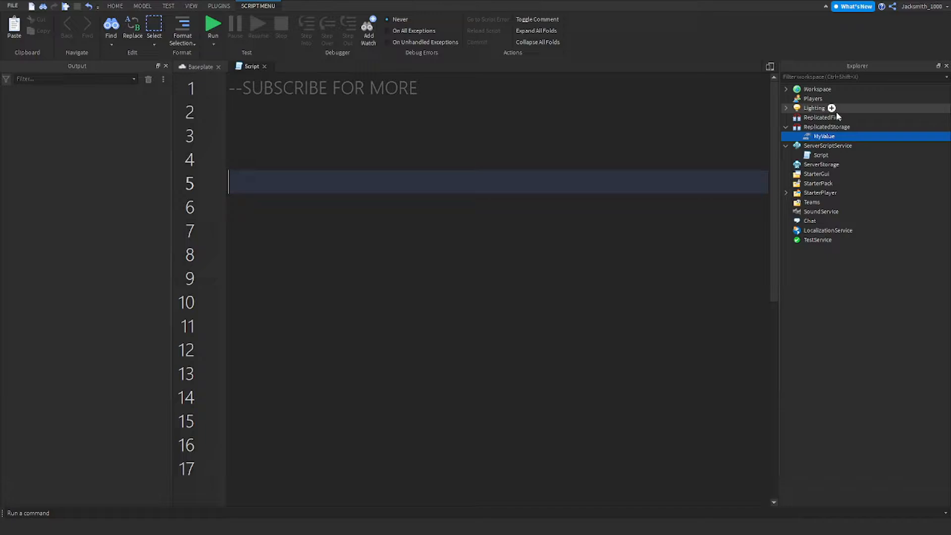
- Remove MyValue and insert a StringValue object under ReplicatedStorage
double_click(824, 136)
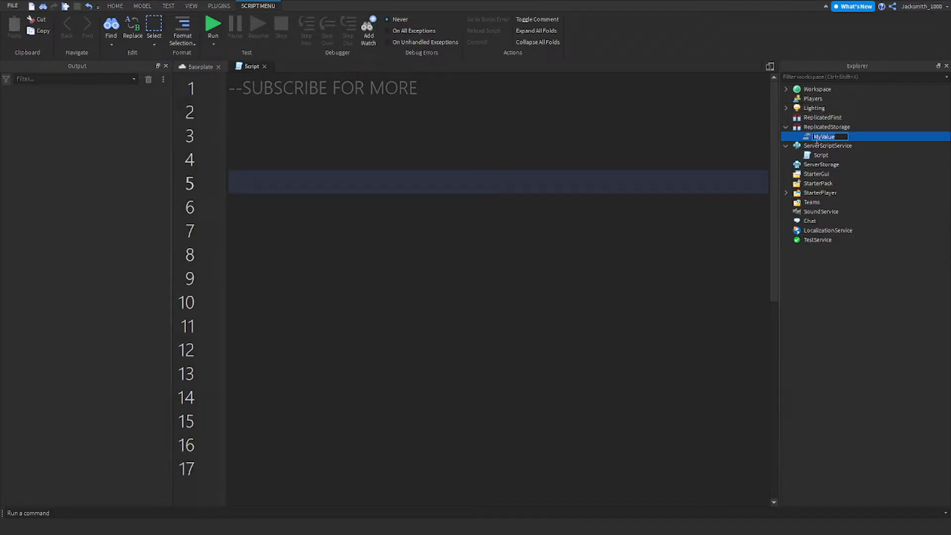
left_click(827, 135)
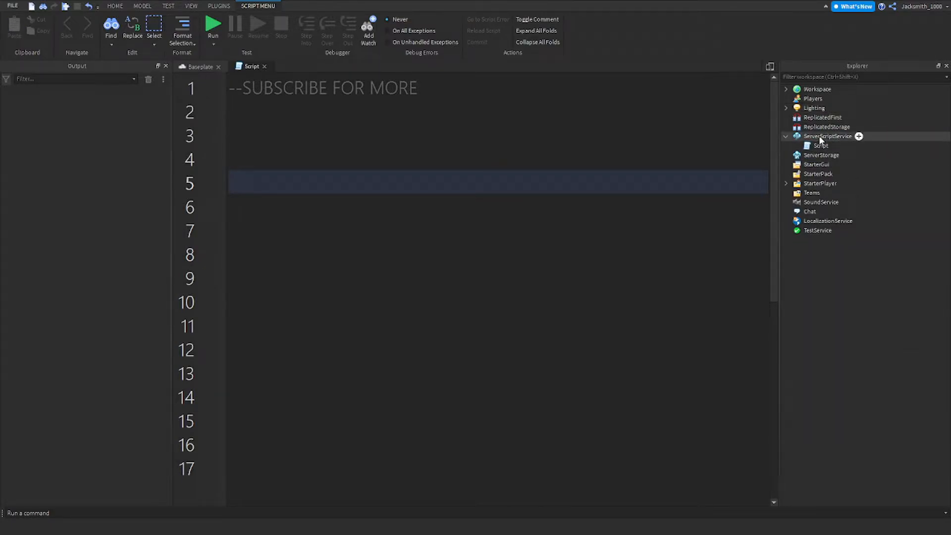
left_click(856, 127)
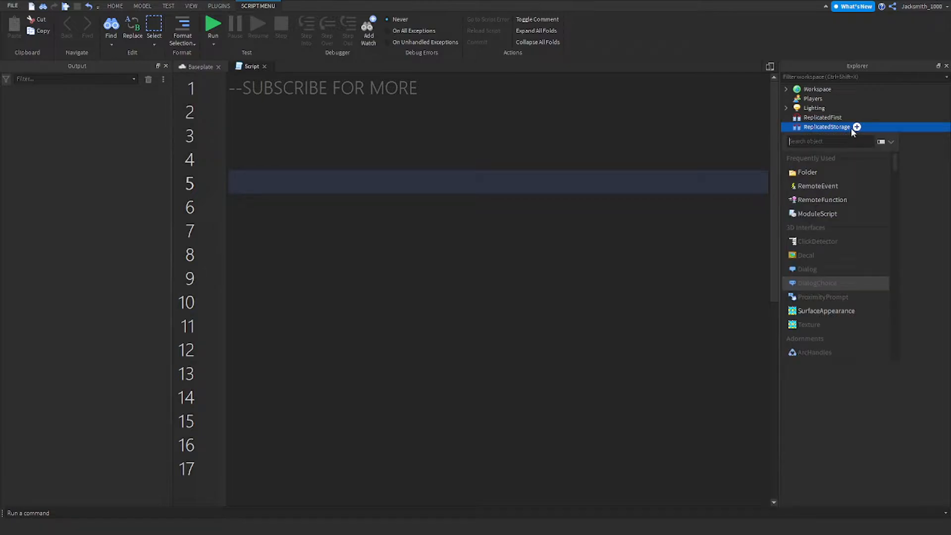
scroll("down", 3)
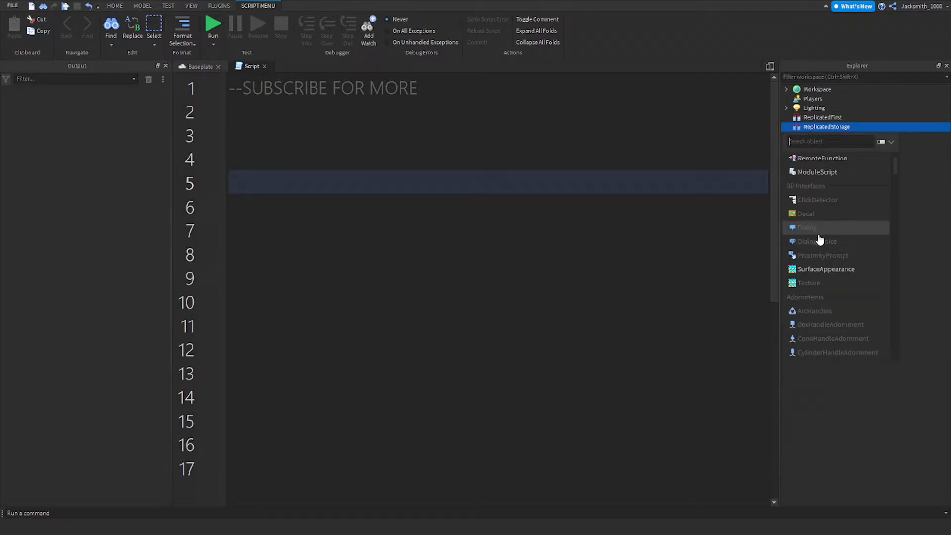
type("S")
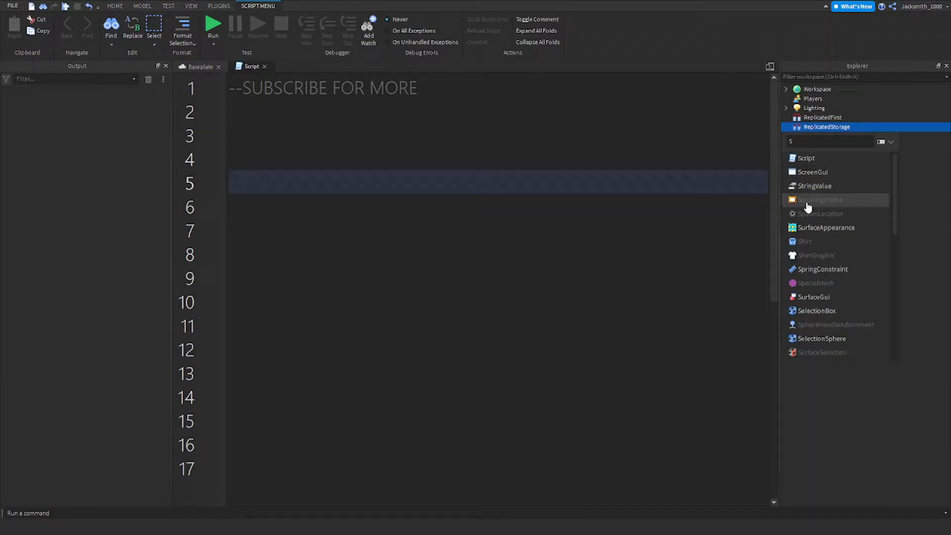
right_click(827, 127)
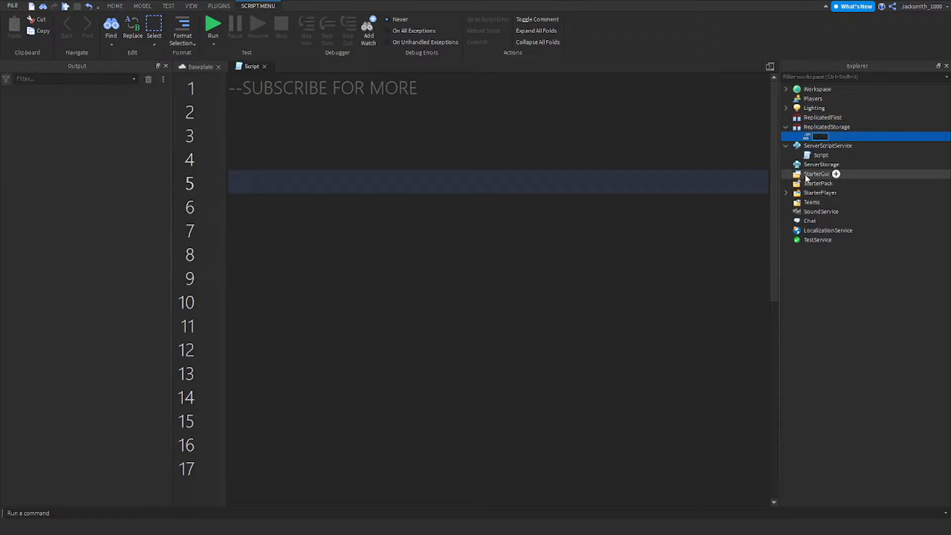
type("StringValue")
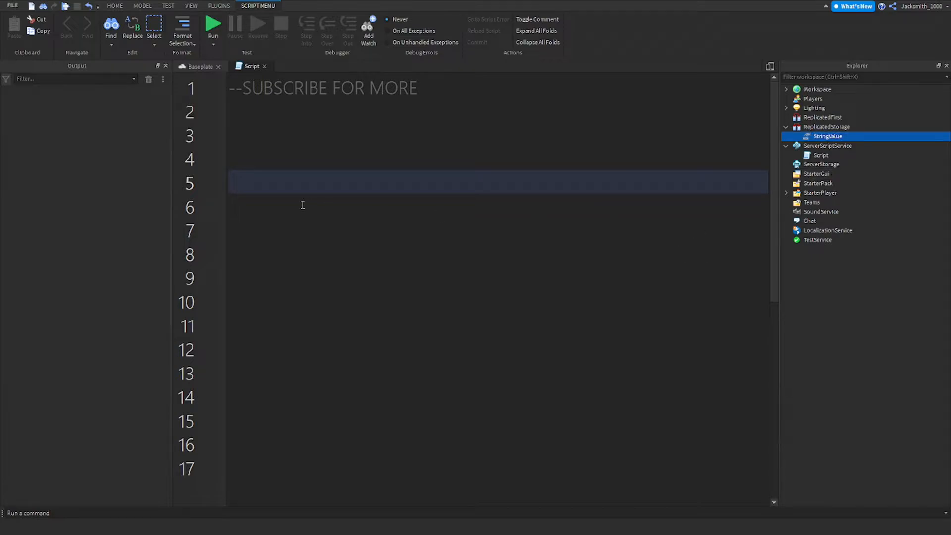
mouse_move(269, 211)
type("local")
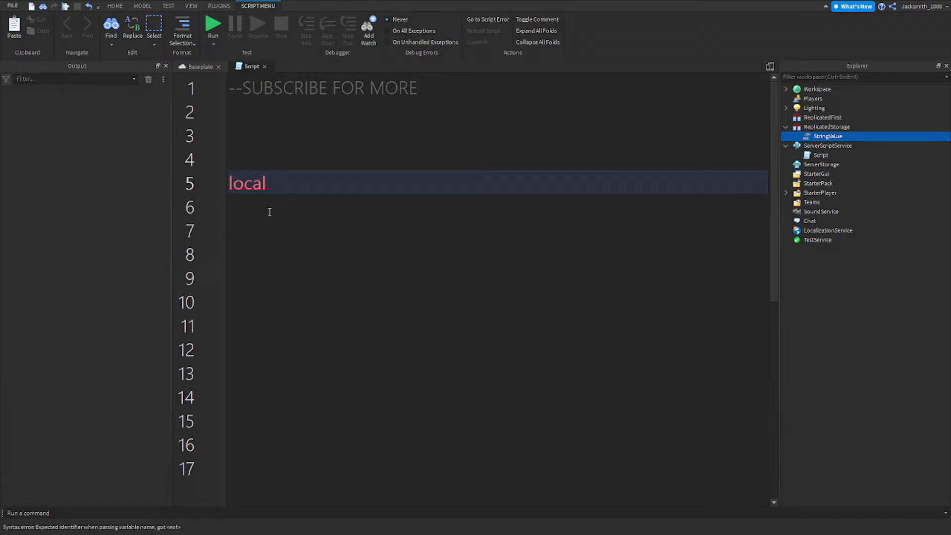
- Write local StringValue = game.ReplicatedStorage:WaitForChild("StringValue") and begin StringValue.Value = "
type("StringValue = g")
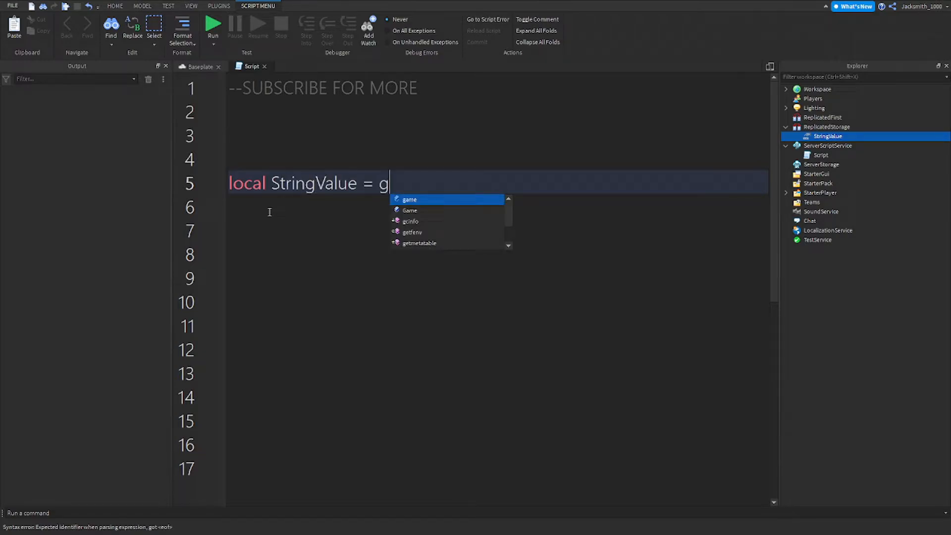
type("ame.ServerStorage")
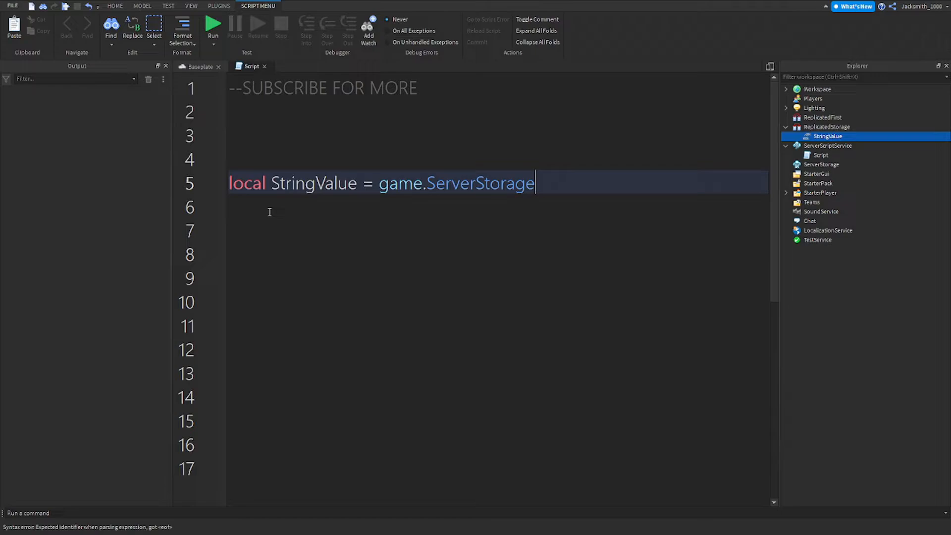
key("Backspace")
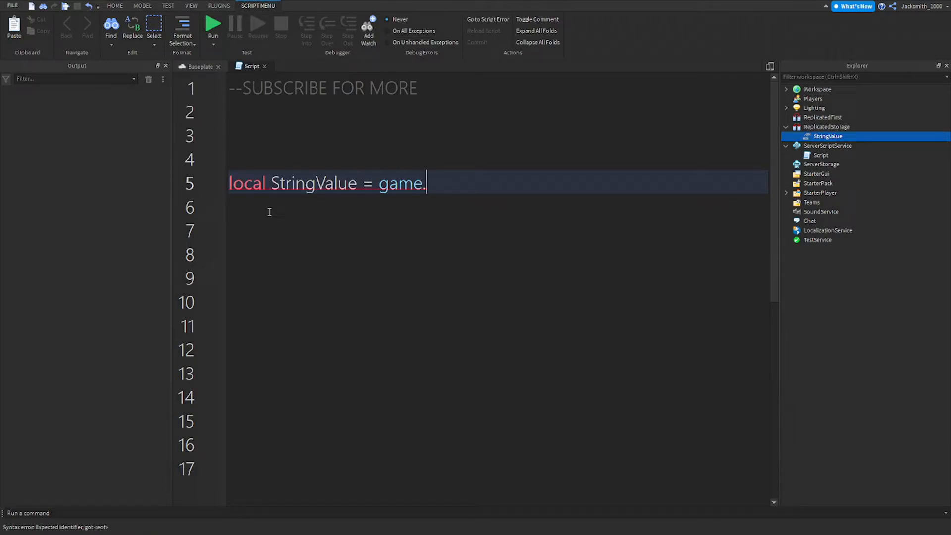
type("ReplicatedStorage")
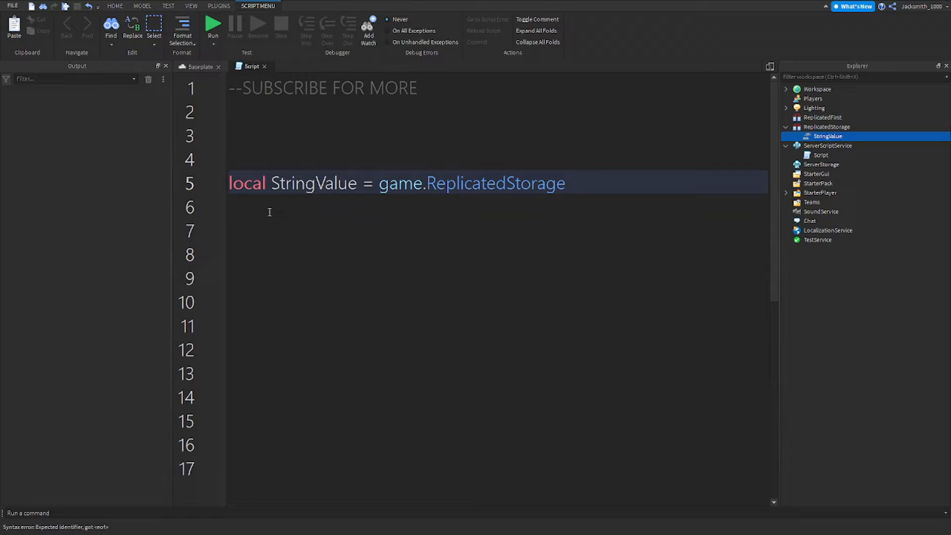
mouse_move(403, 211)
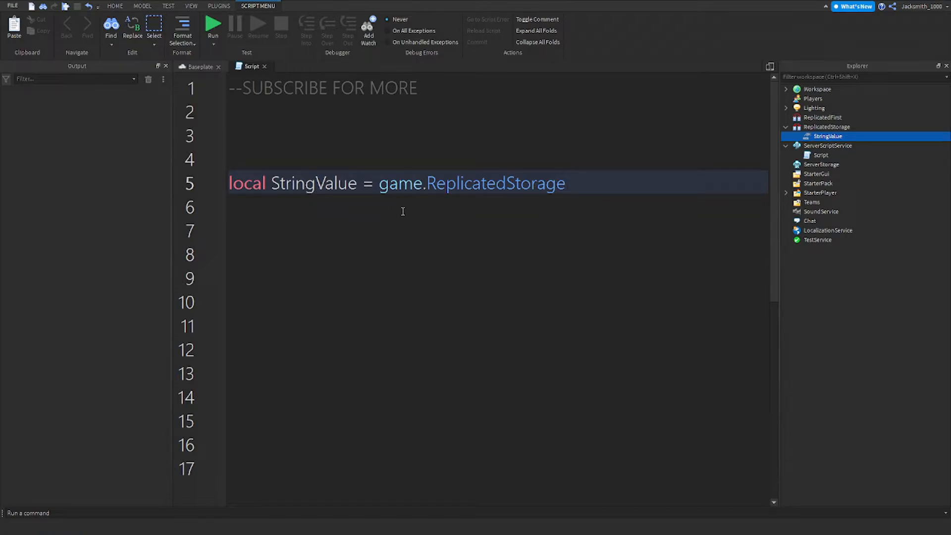
type(":WA")
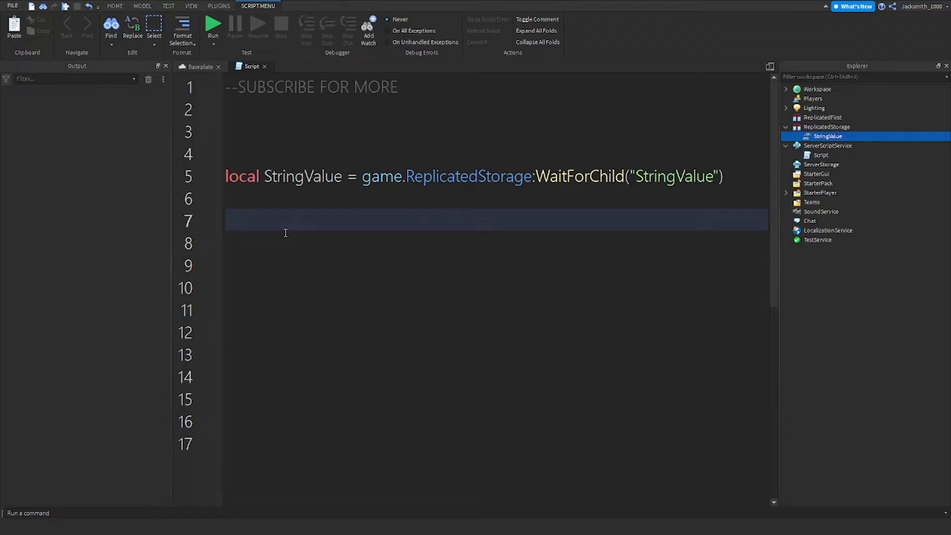
type("StringValue.")
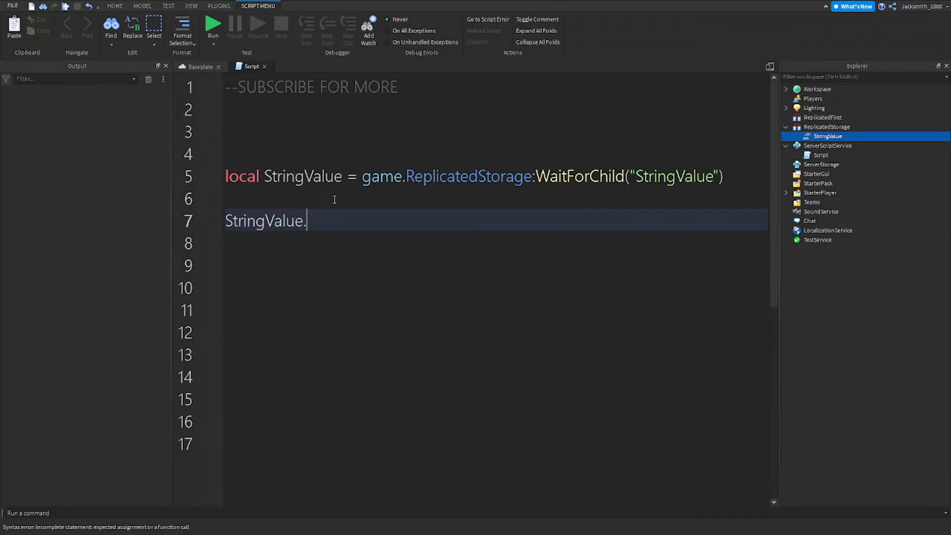
type("Value = \"")
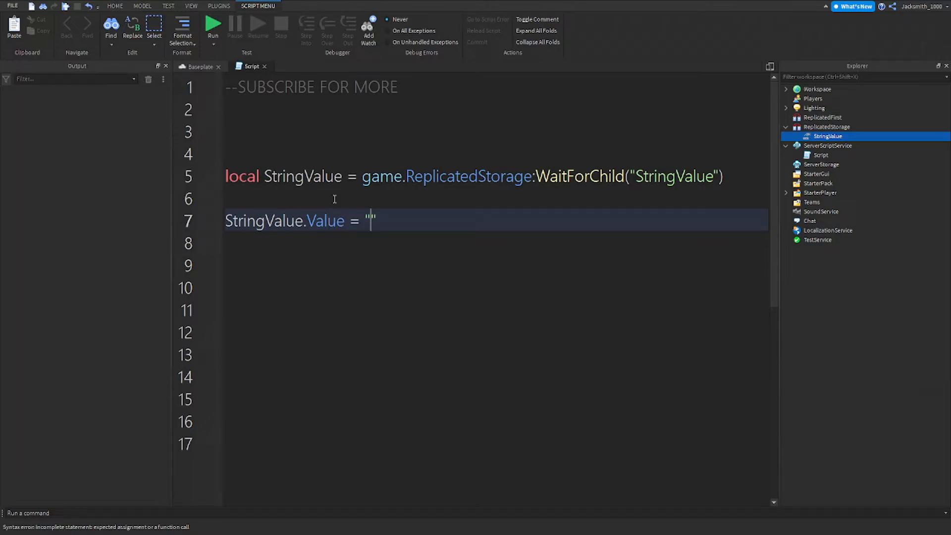
- Fill the quoted value on line 7 with "Hello my name is Tyles"
type("This")
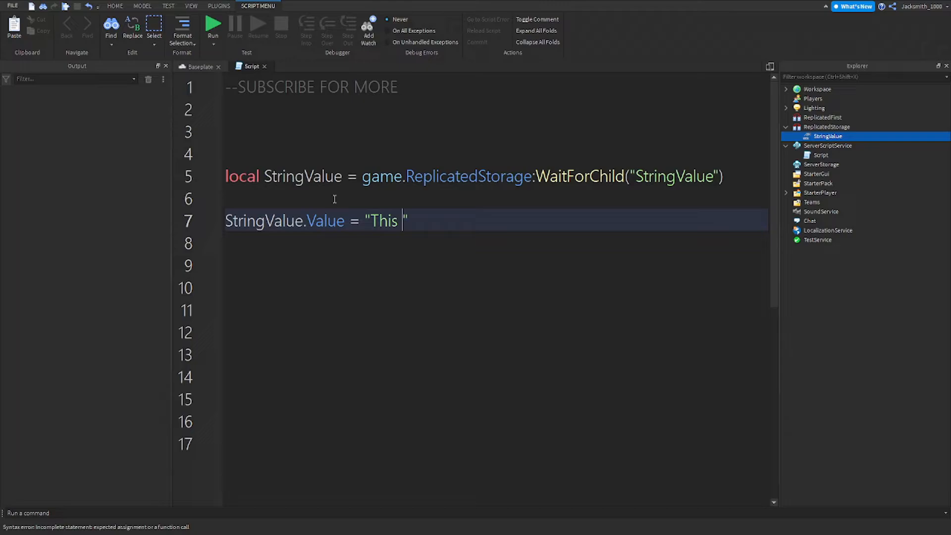
key("Backspace")
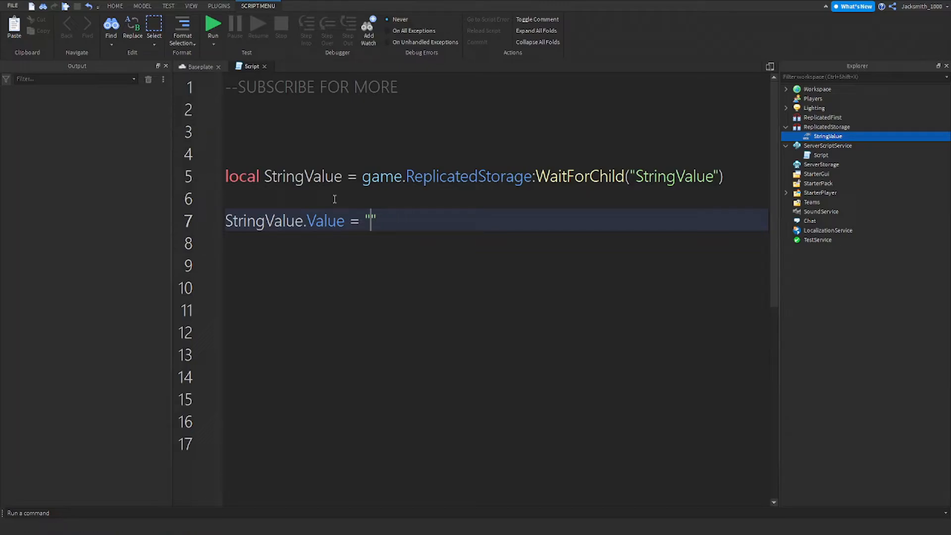
type("Hello")
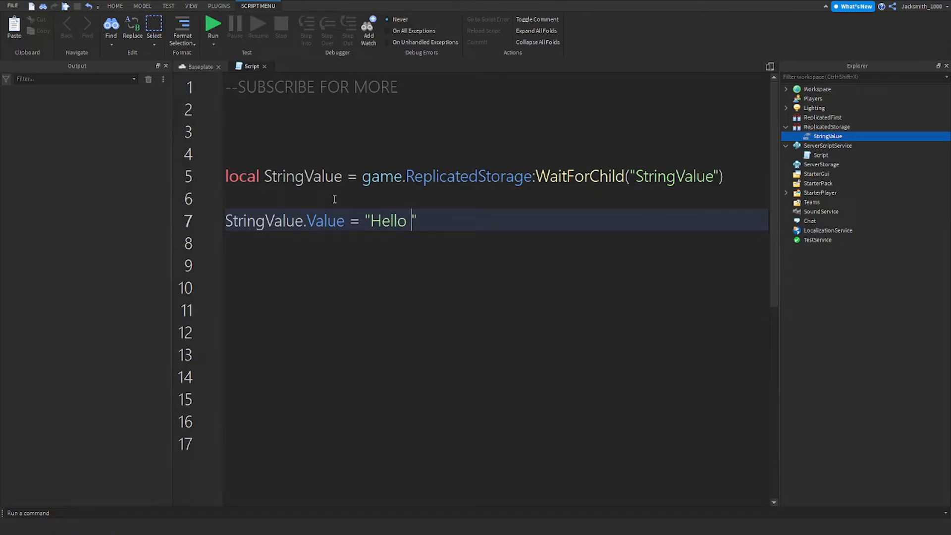
type("my name is")
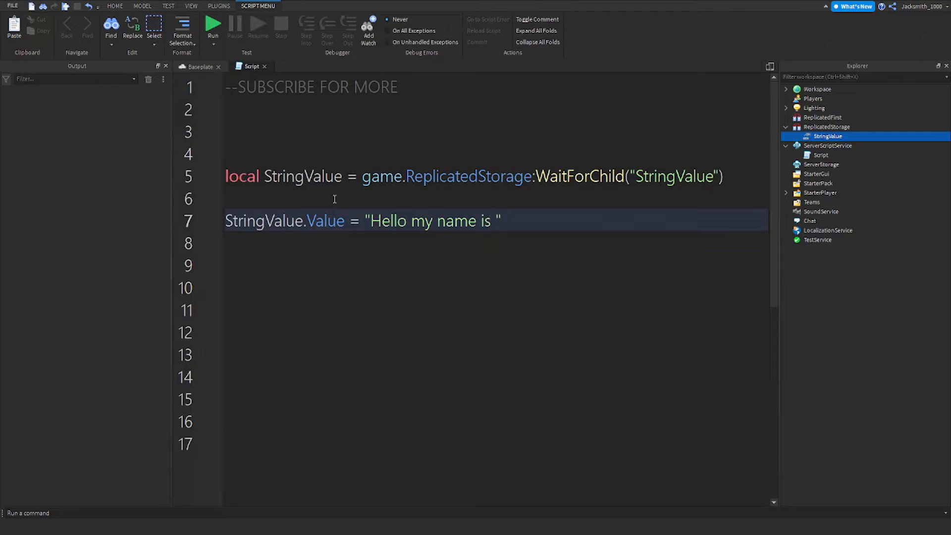
type("Tyles")
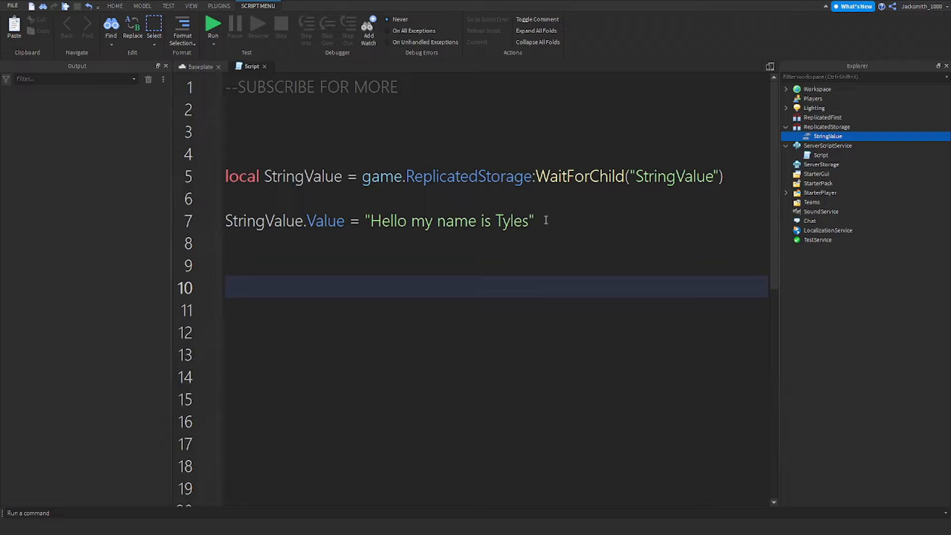
- Start line 10 with print("The String Value is:")
type("print")
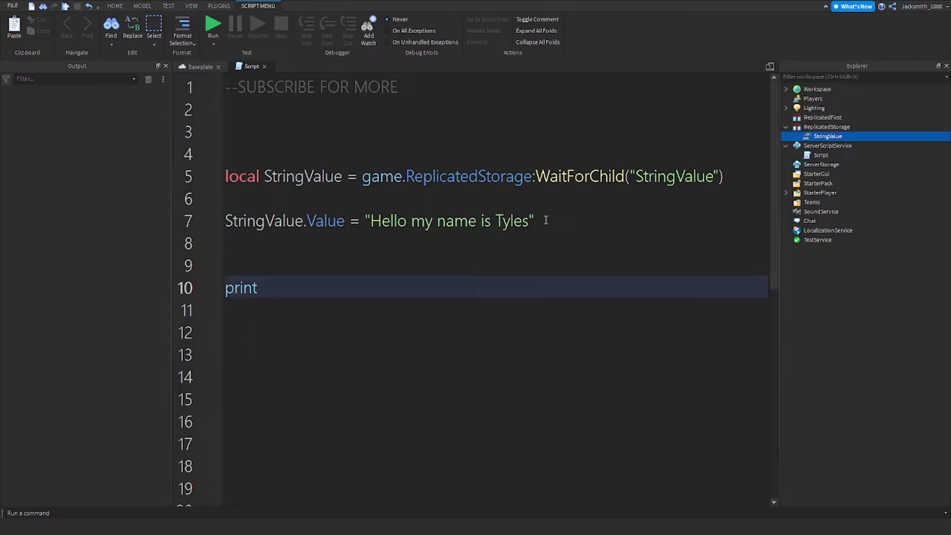
type("(\"\")")
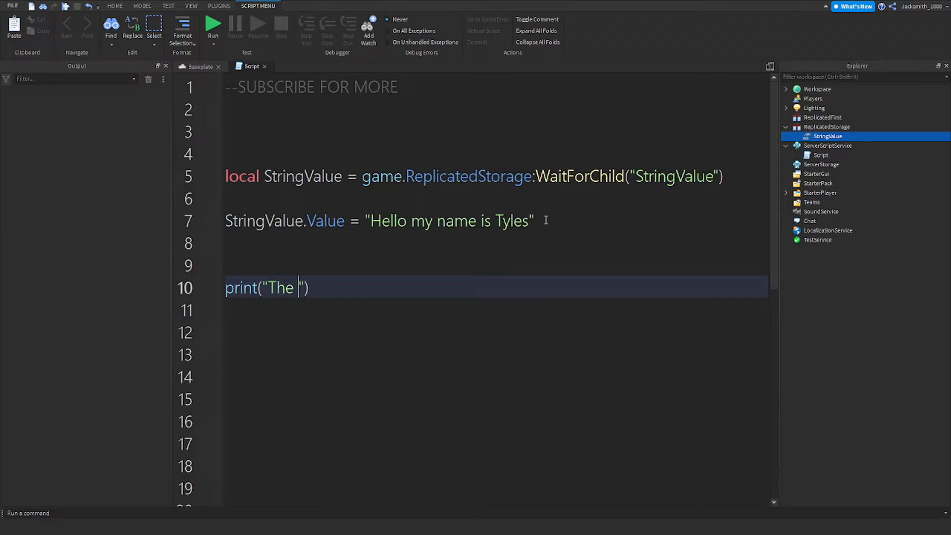
type("Strin")
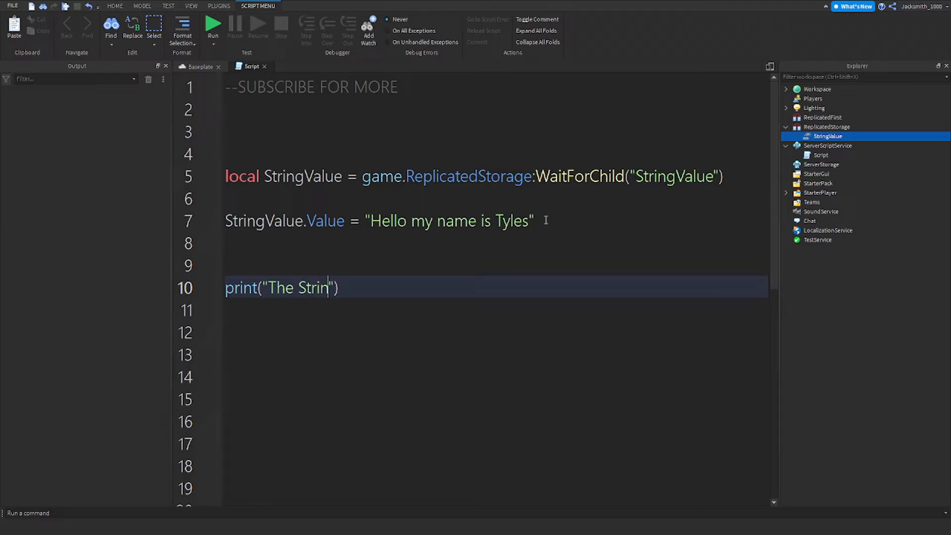
type("g Value is")
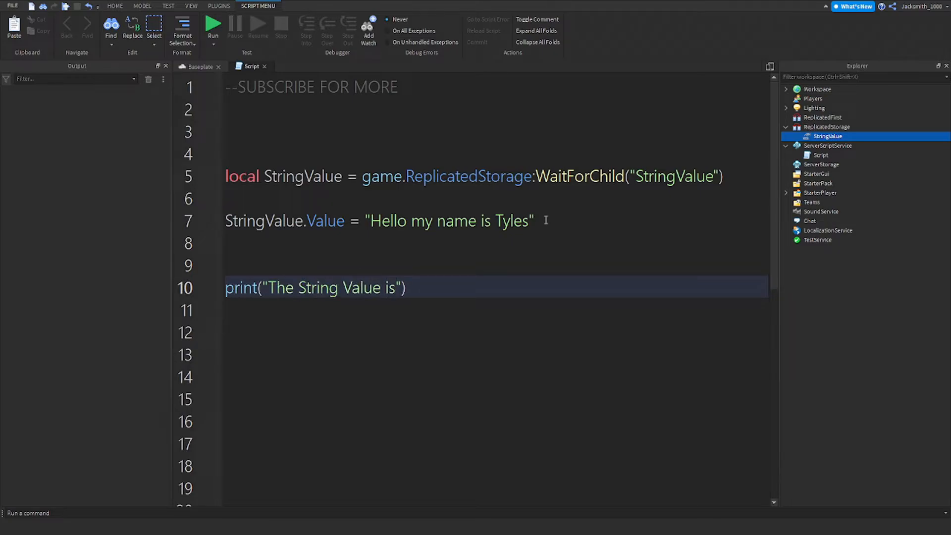
type(":")
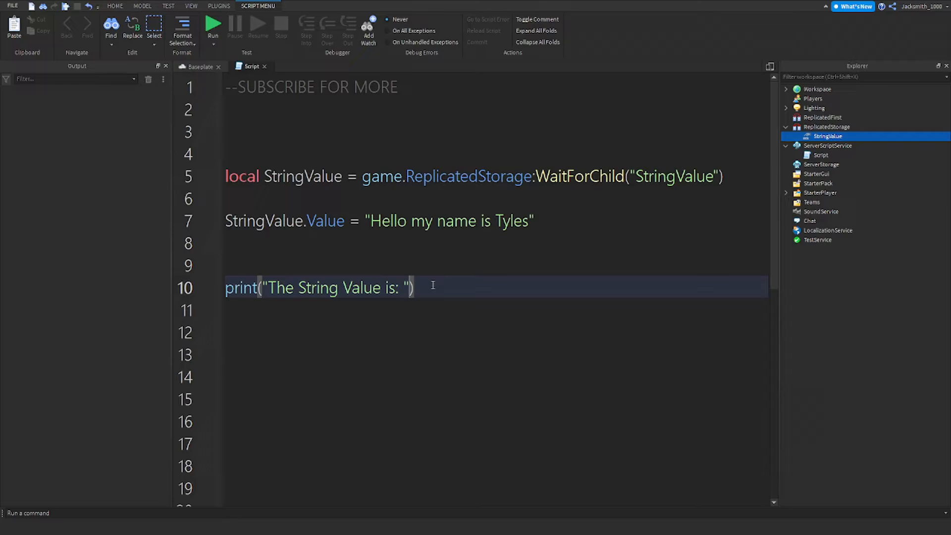
- Append ..StringValue.Value to the print and run the game
type("..")
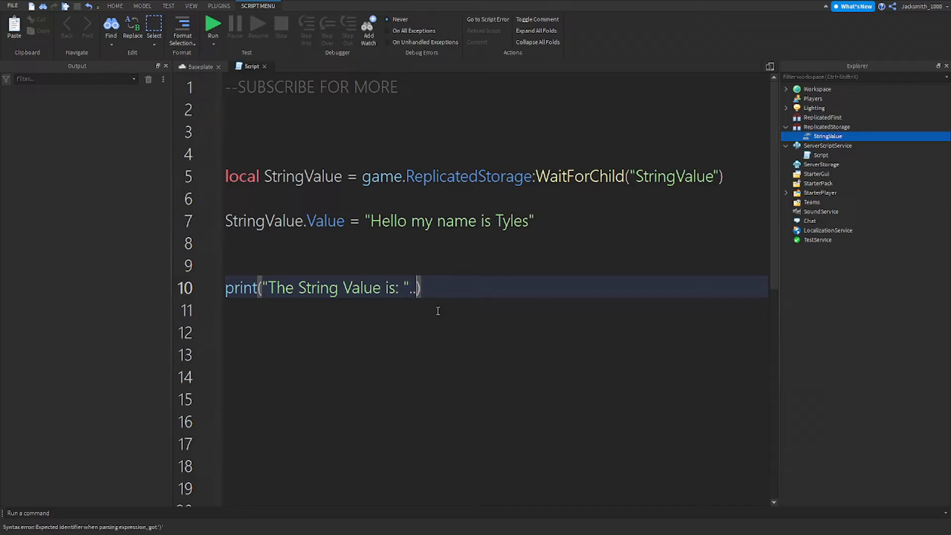
type("S")
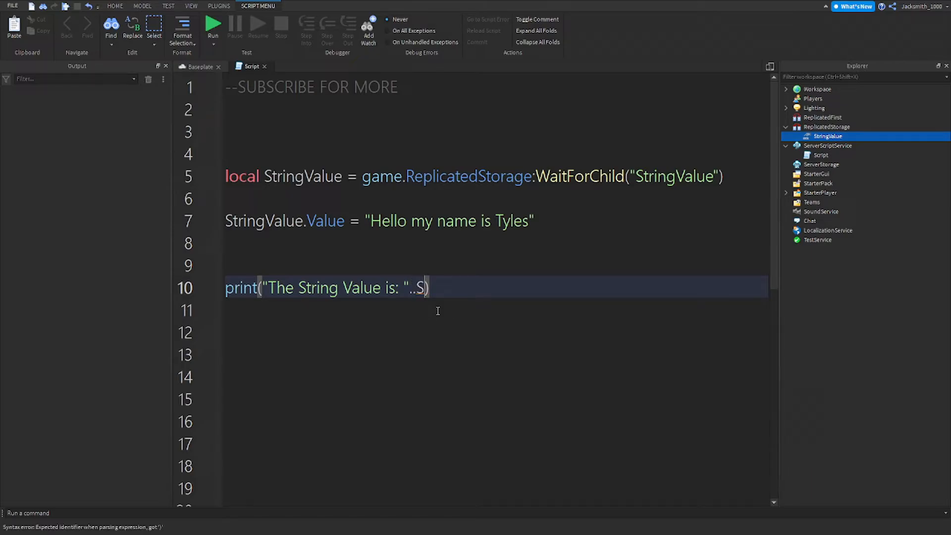
type("tringV")
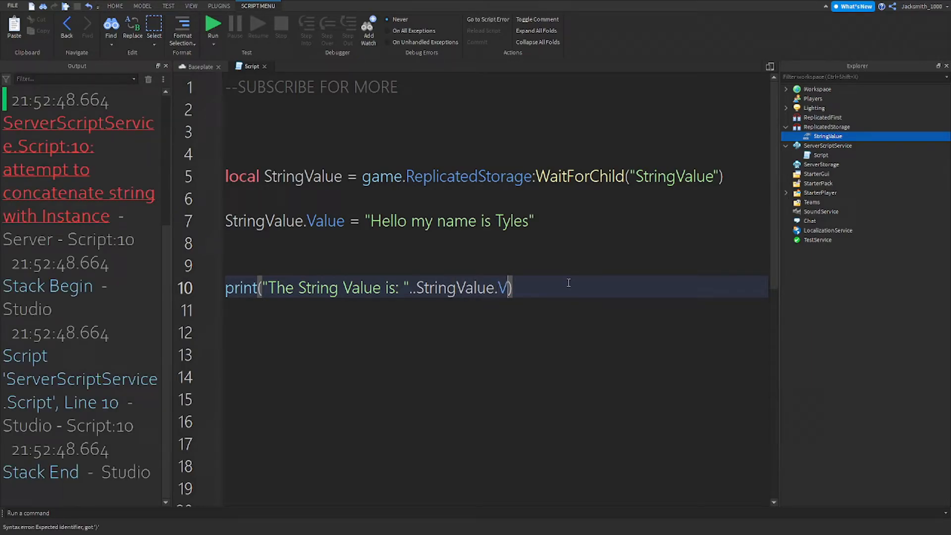
type("alue")
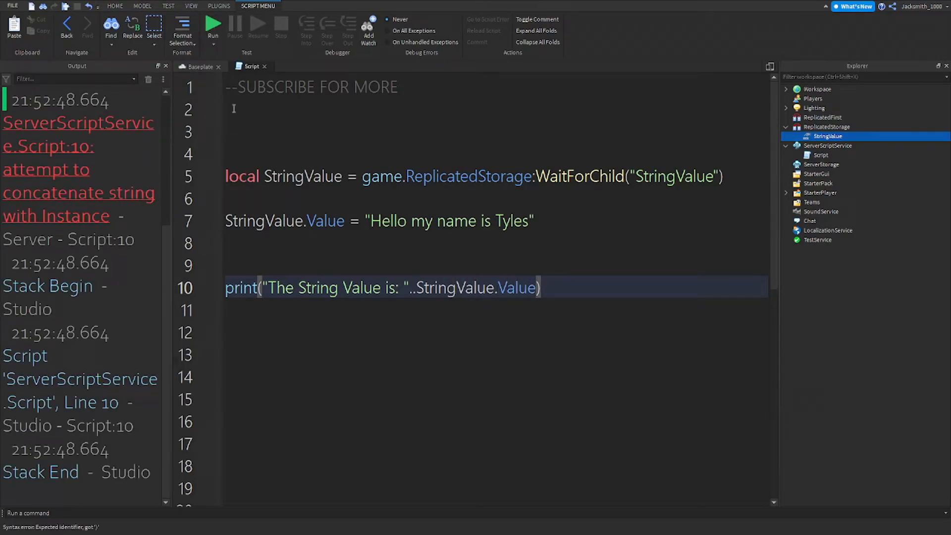
left_click(213, 24)
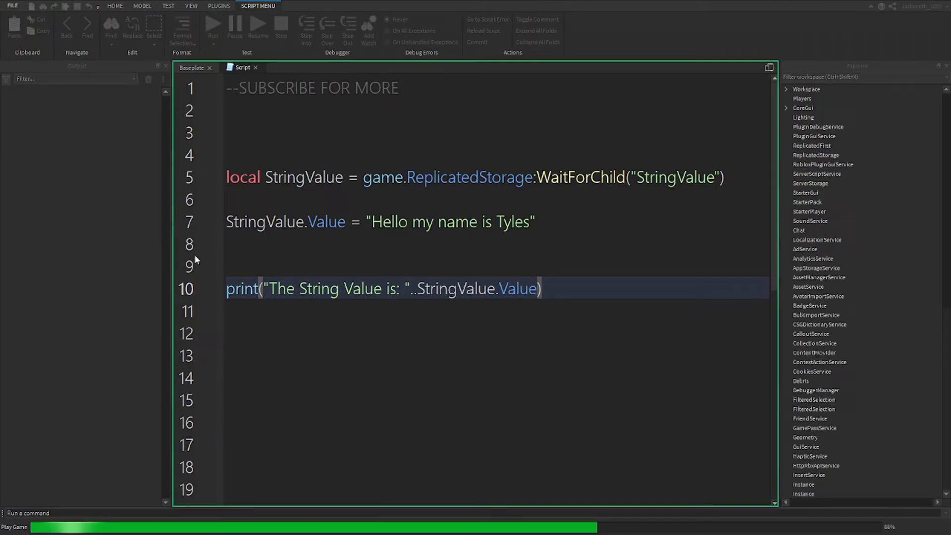
left_click(213, 26)
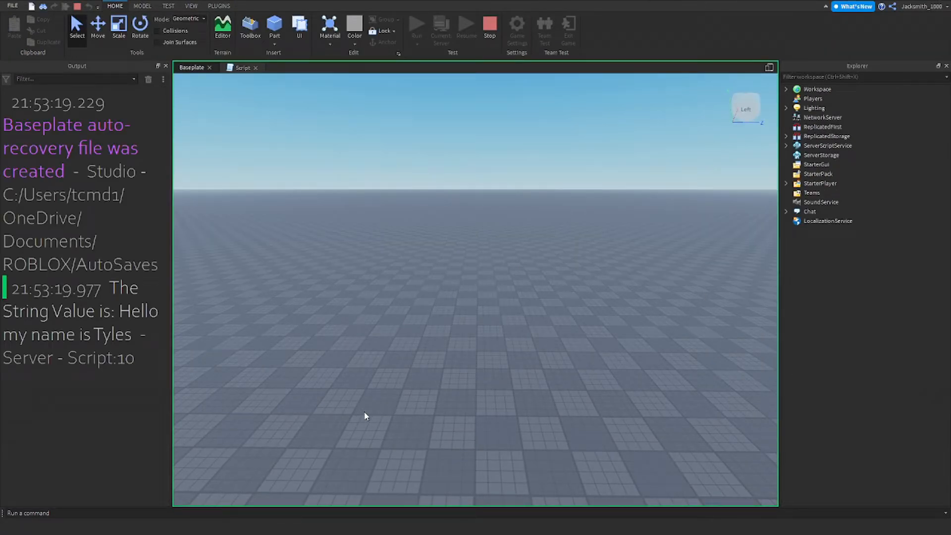
mouse_move(67, 333)
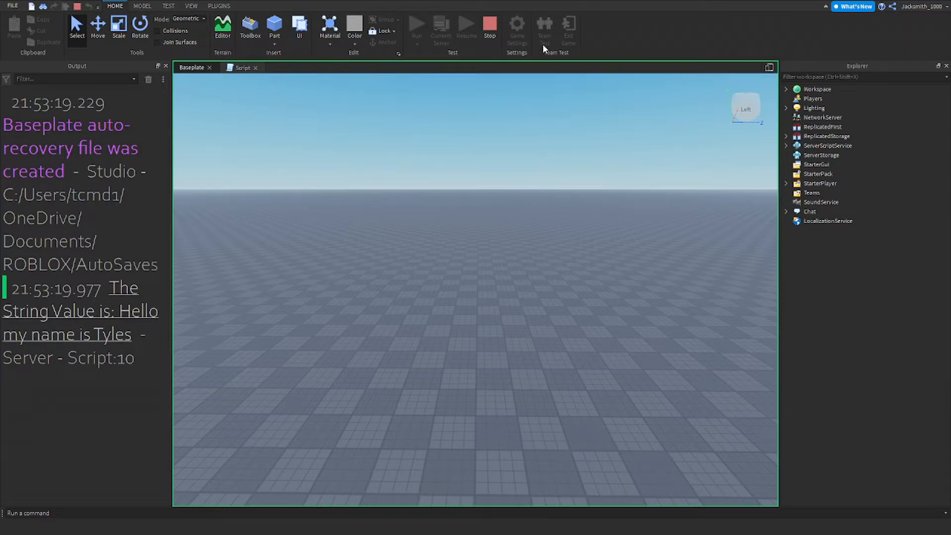
mouse_move(72, 325)
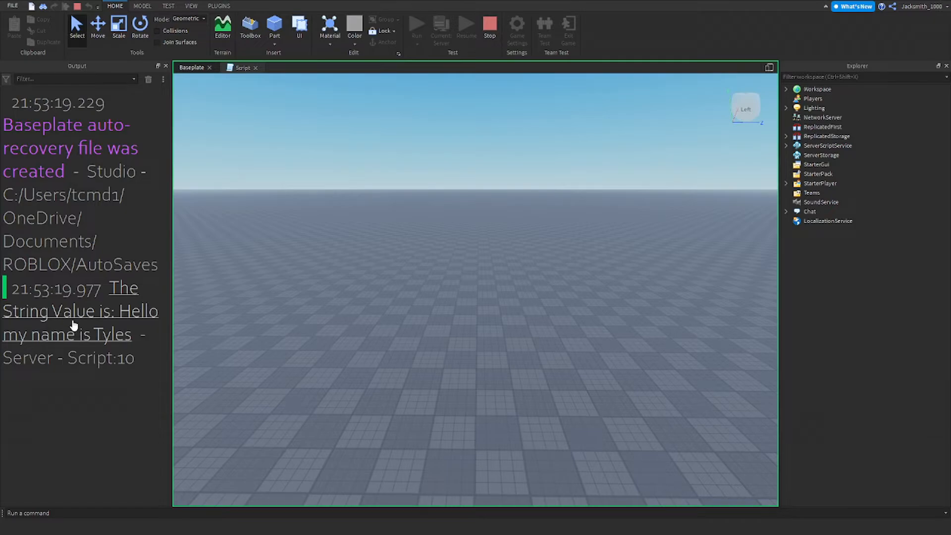
- Switch to the script code and select StringValue inside WaitForChild
left_click(242, 67)
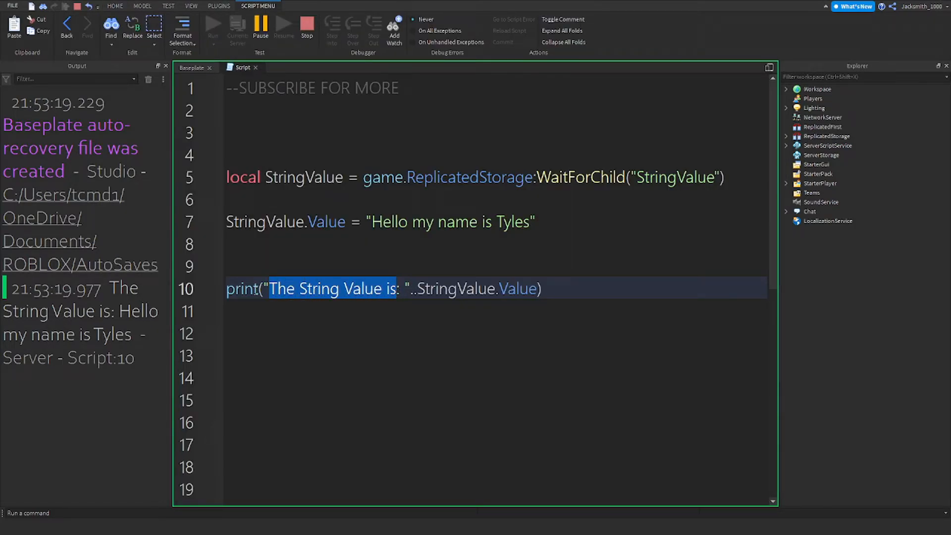
left_click(272, 288)
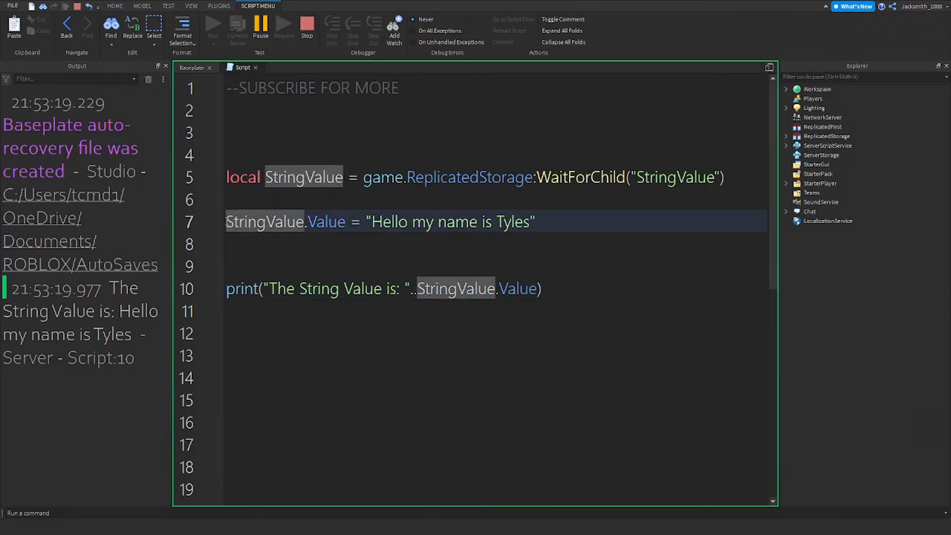
left_click(242, 178)
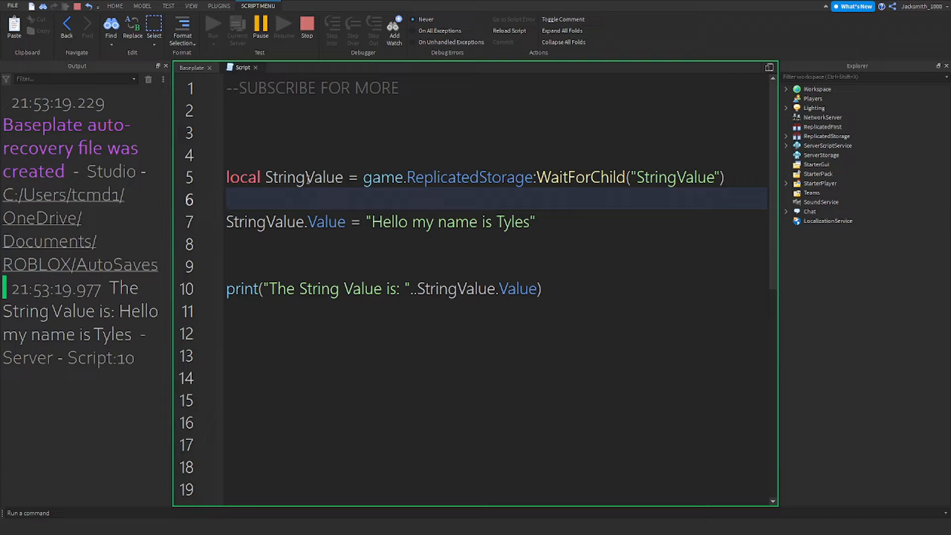
double_click(675, 176)
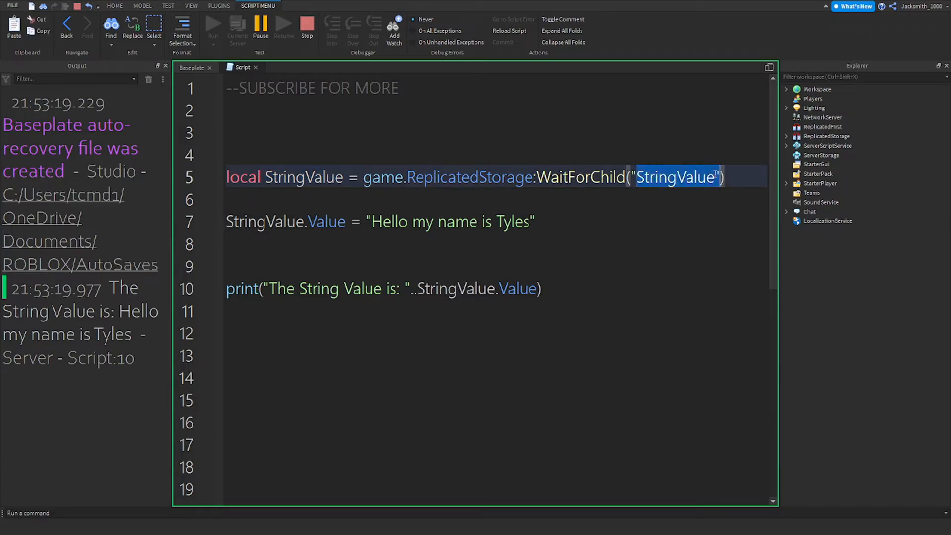
- Expand ReplicatedStorage to reveal StringValue, then stop the playtest
left_click(786, 136)
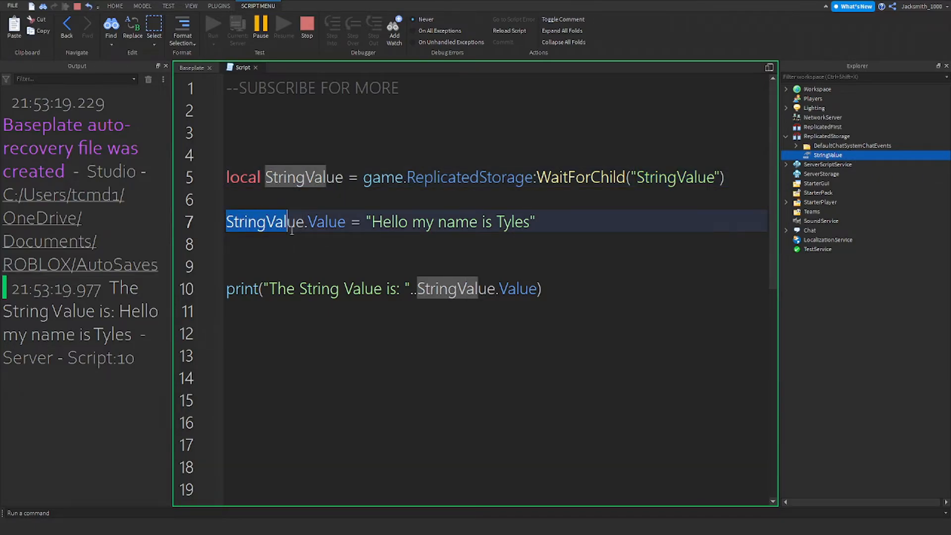
left_click(383, 221)
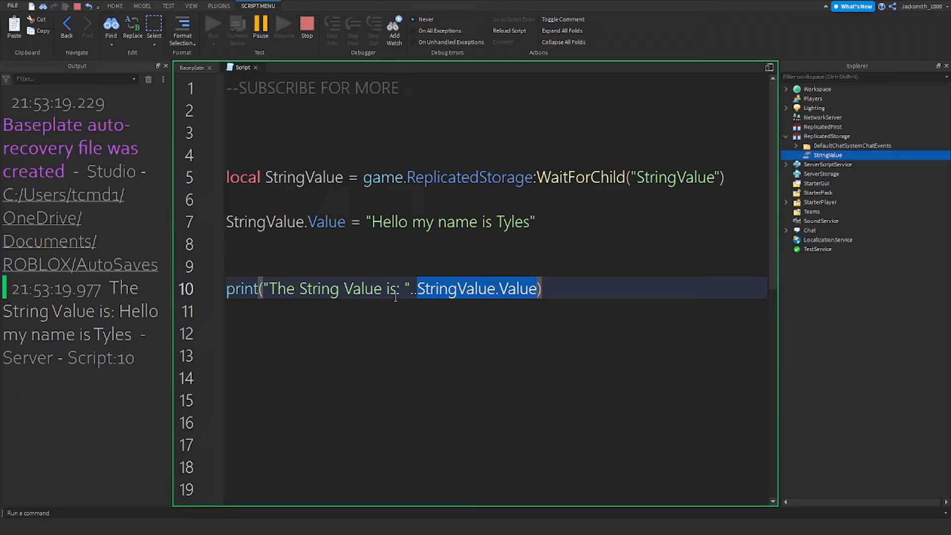
mouse_move(192, 91)
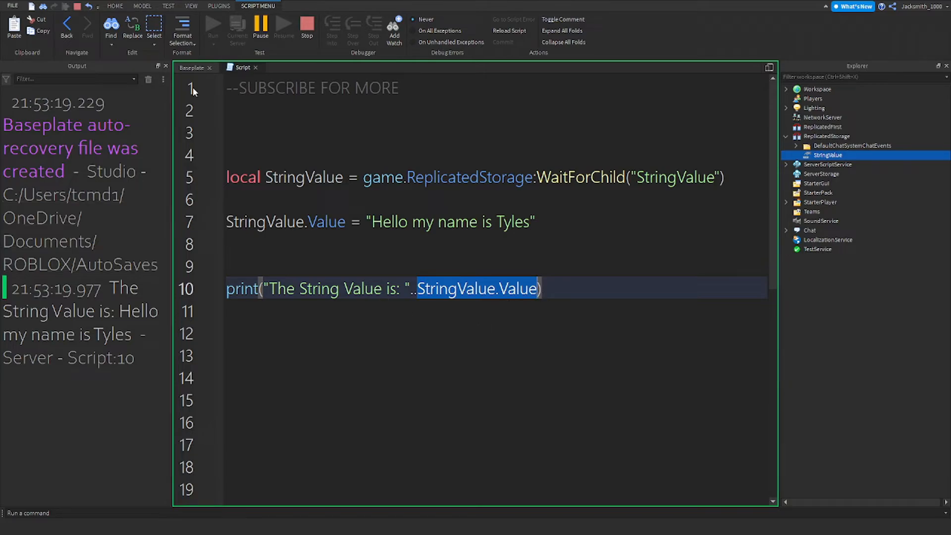
left_click(306, 25)
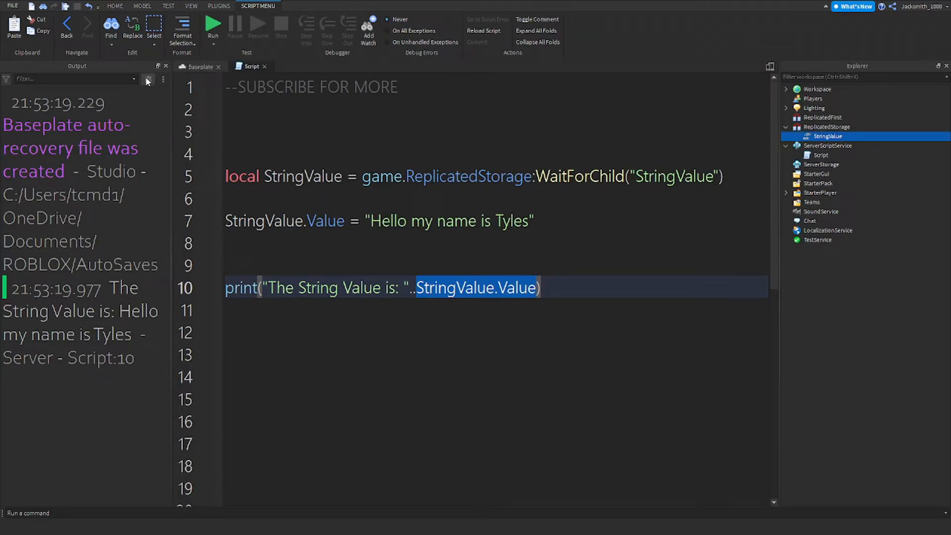
- Clear the Output and make the print concatenate StringValue instead of StringValue.Value
left_click(147, 79)
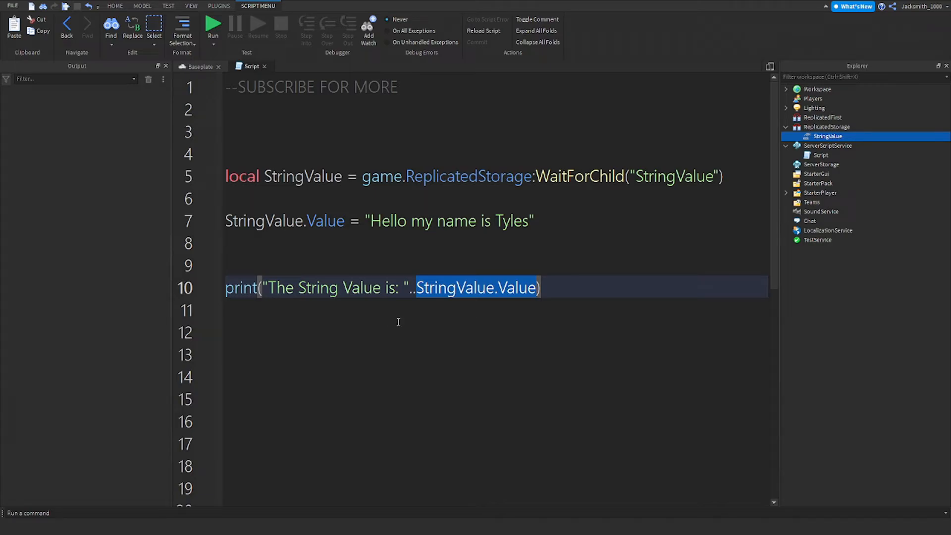
type("for i")
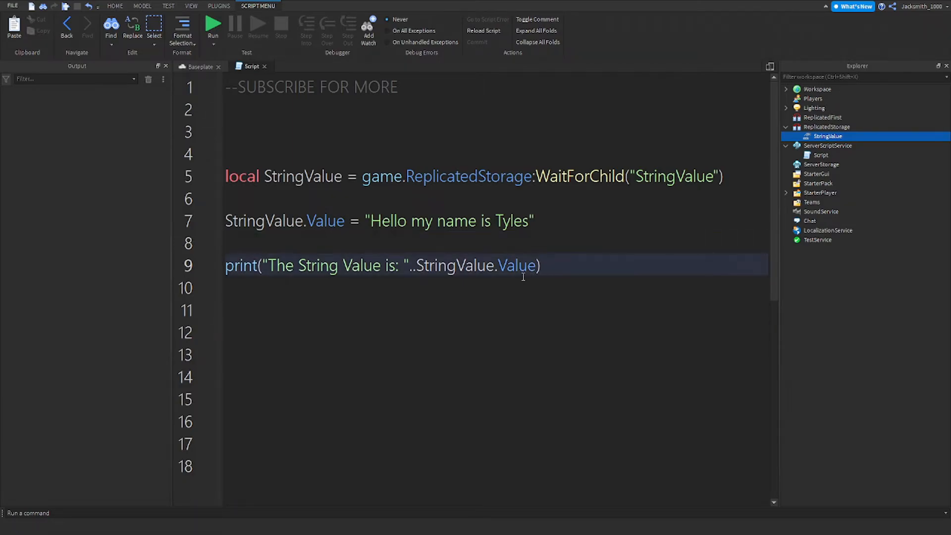
double_click(464, 266)
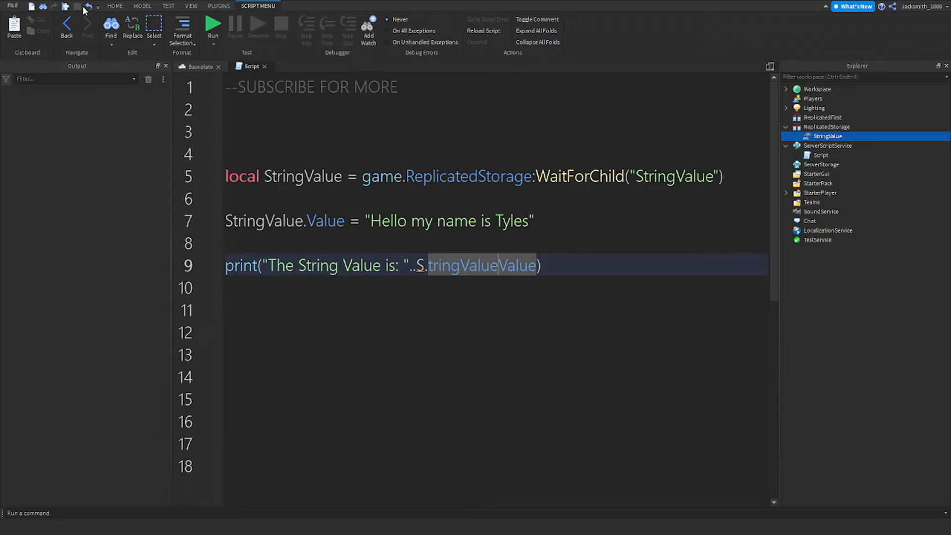
key("ctrl+z")
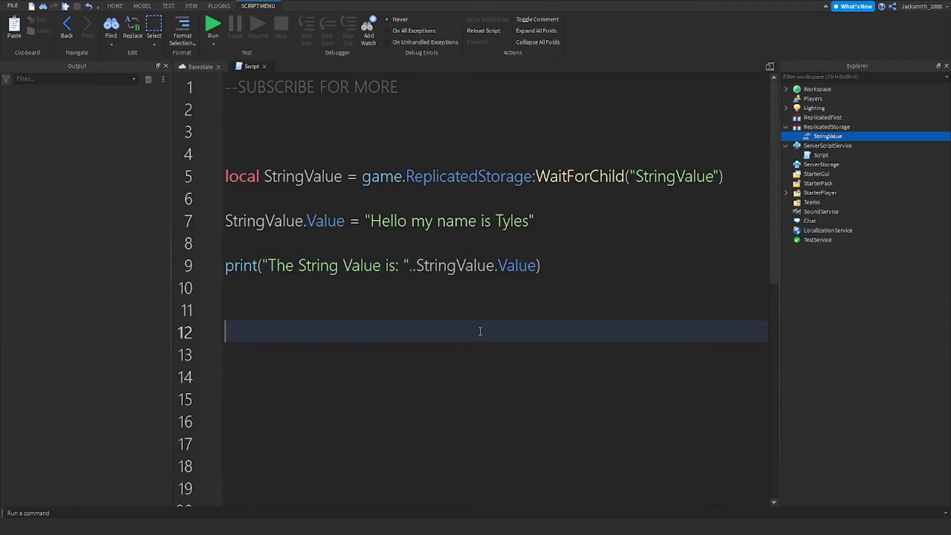
mouse_move(538, 281)
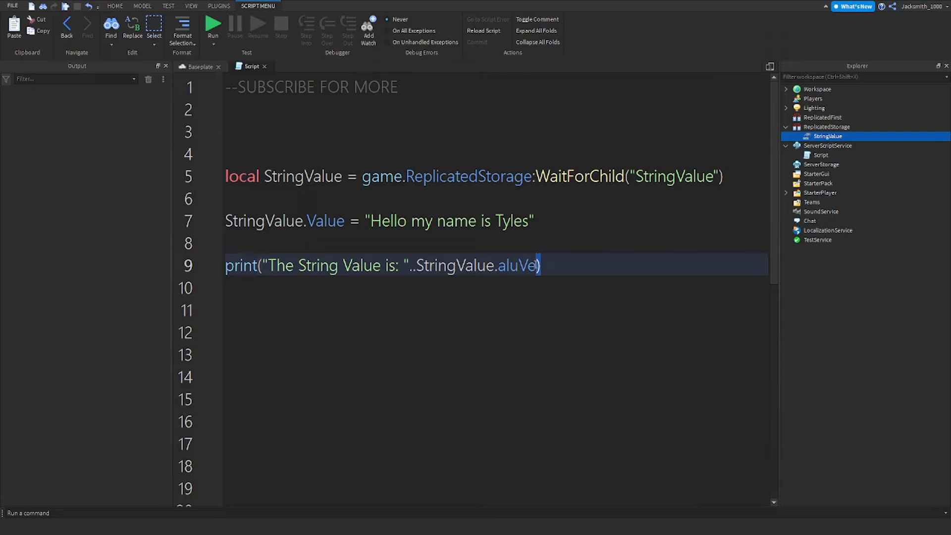
key("Backspace")
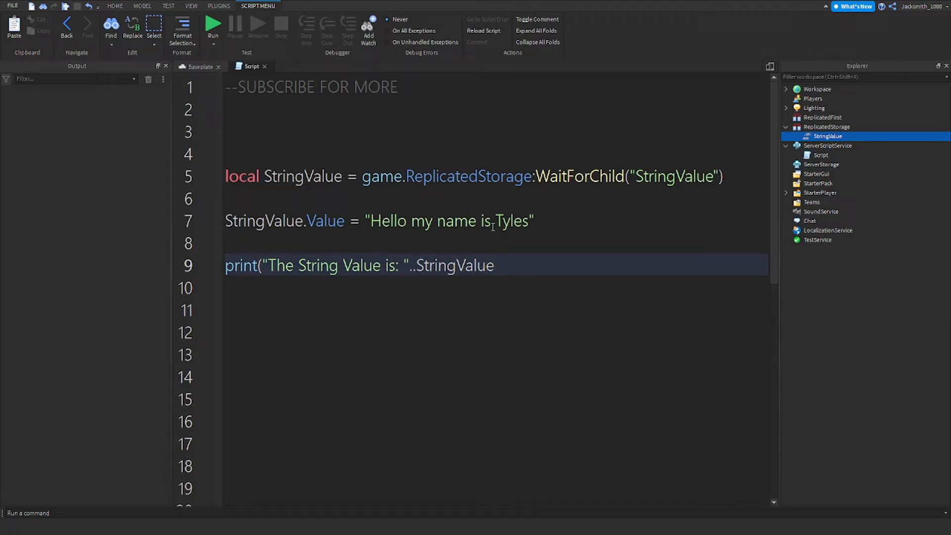
type(")")
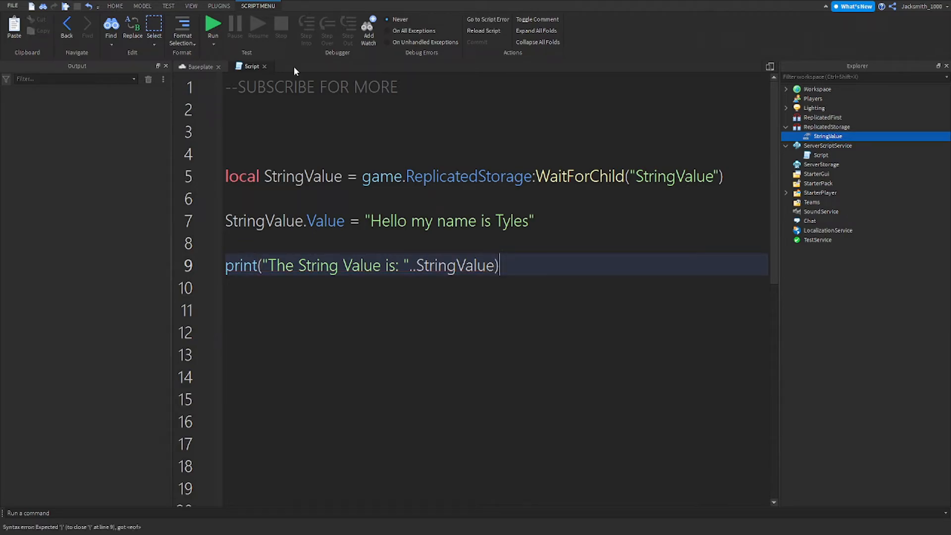
- Playtest, see the string-with-Instance concatenation error on line 9, and stop
left_click(192, 67)
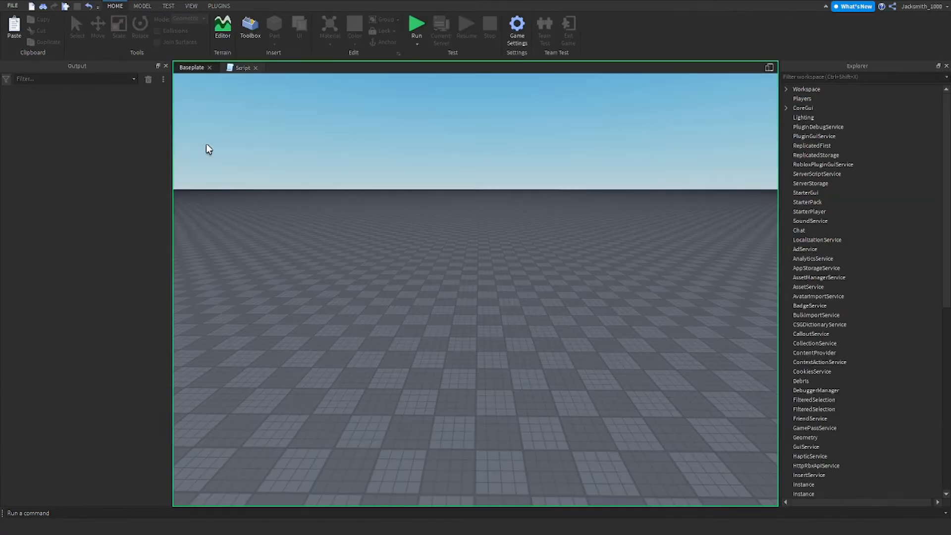
left_click(417, 26)
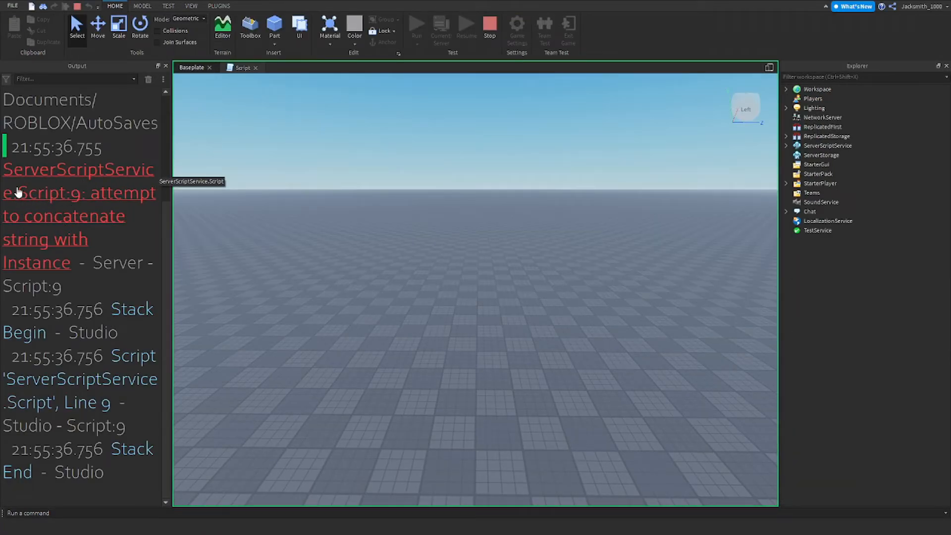
mouse_move(70, 143)
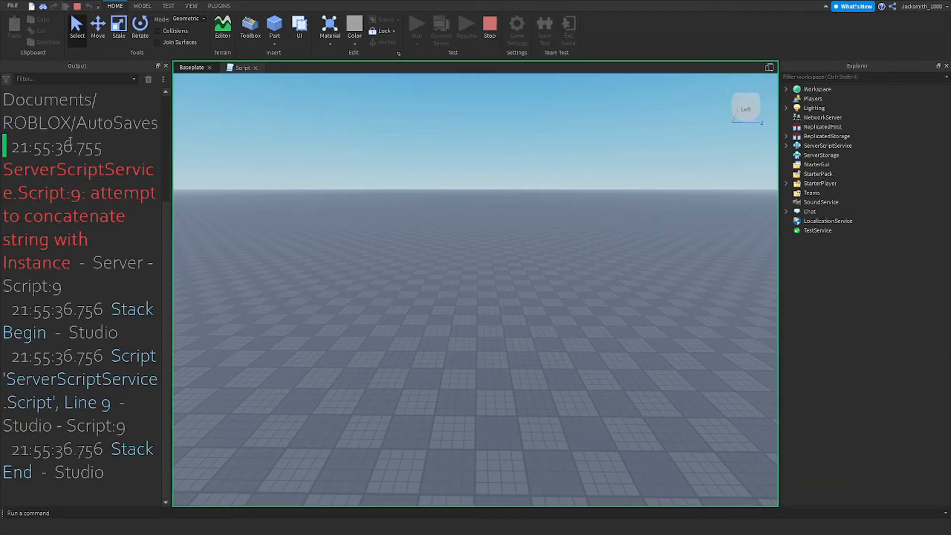
left_click(242, 68)
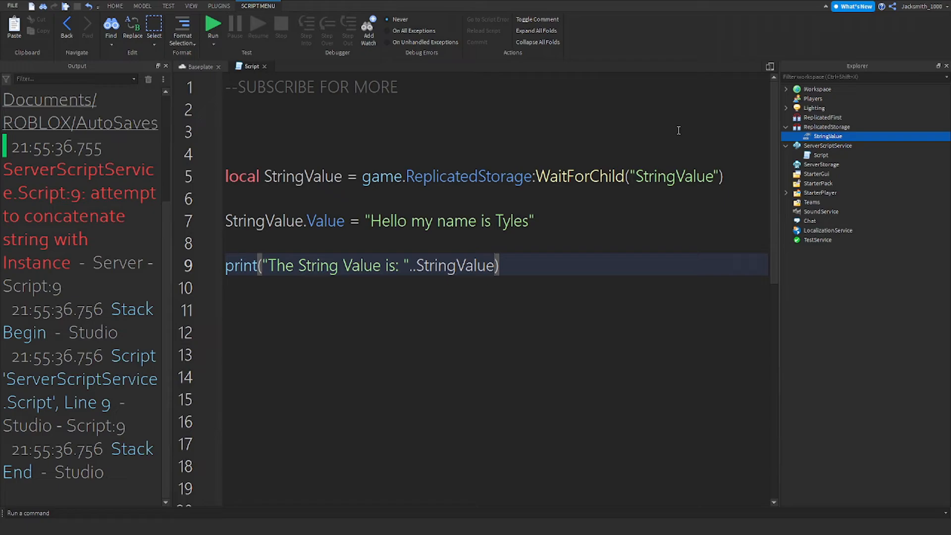
- Append '.Value' to StringValue in line 9's print, then clear the concatenation errors from Output
type(".Val")
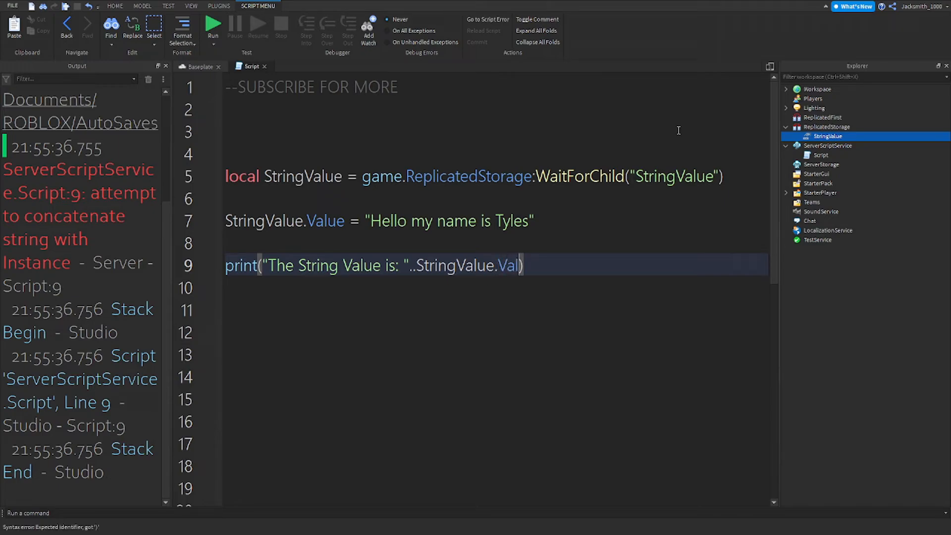
type("ue")
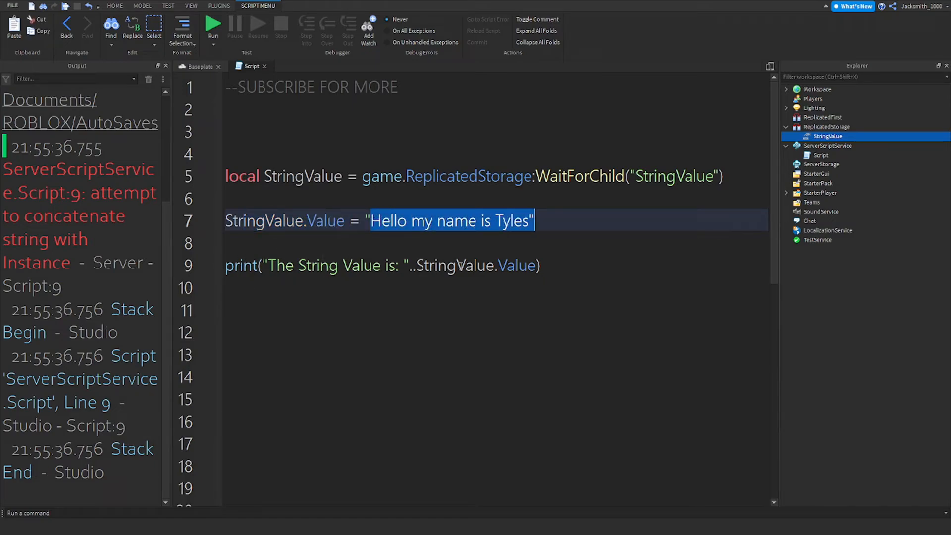
double_click(517, 265)
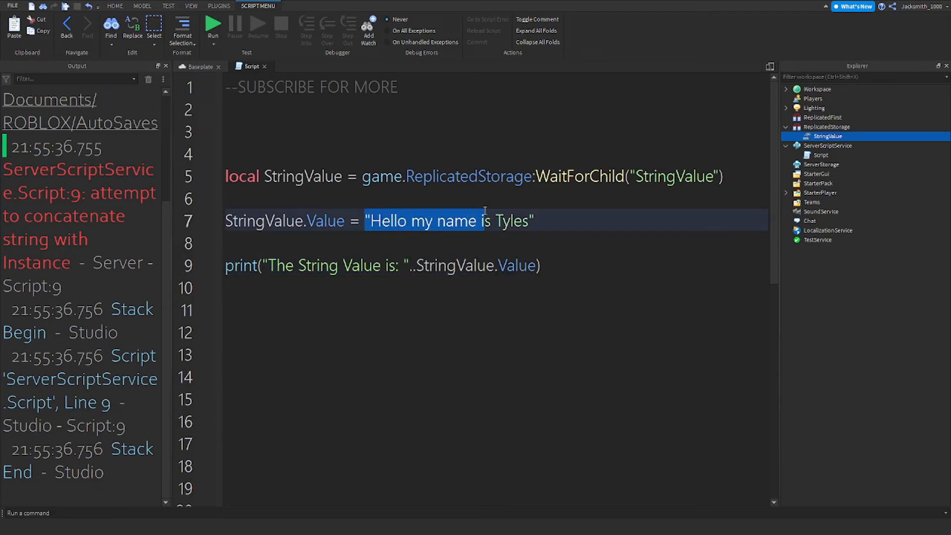
left_click(552, 222)
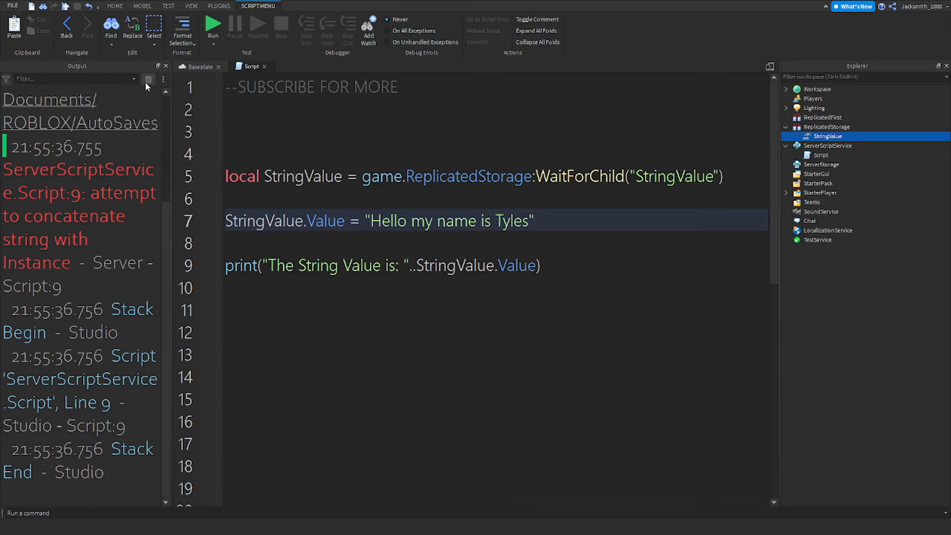
left_click(148, 79)
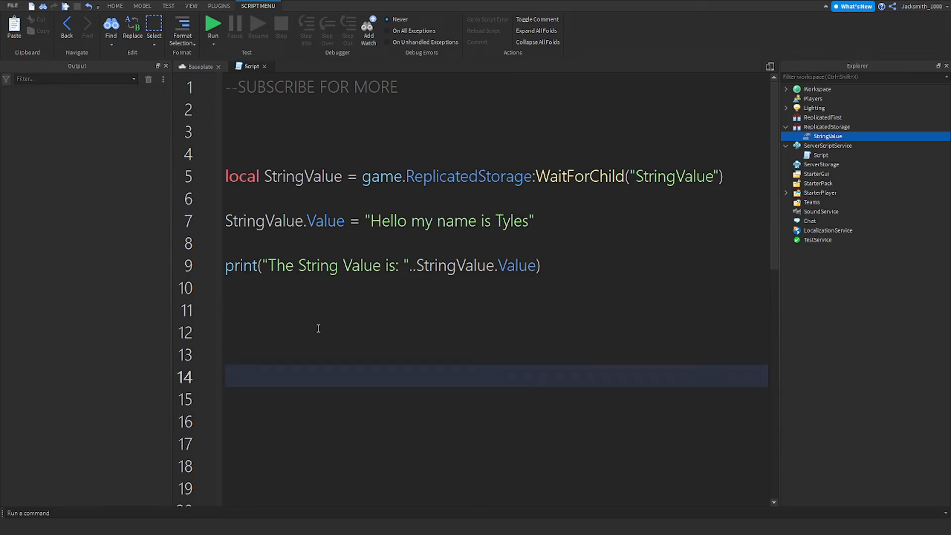
- Add print() on line 14, trying 'Val' and 'fals' as arguments before erasing them
type("print()")
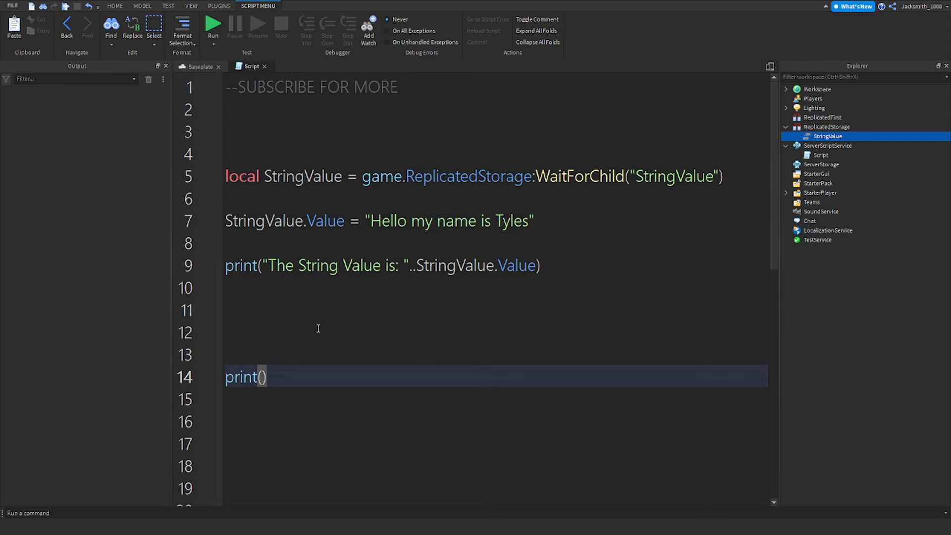
type("Val")
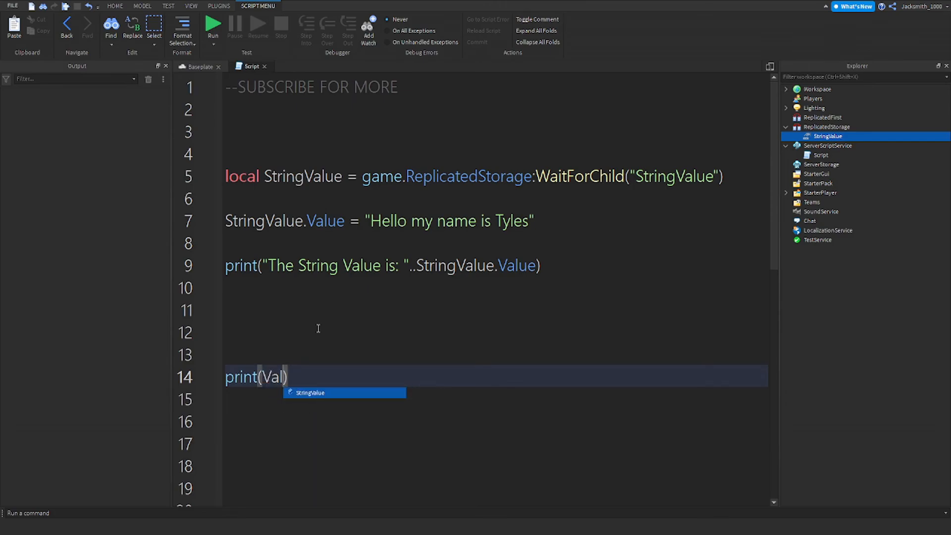
type("fals")
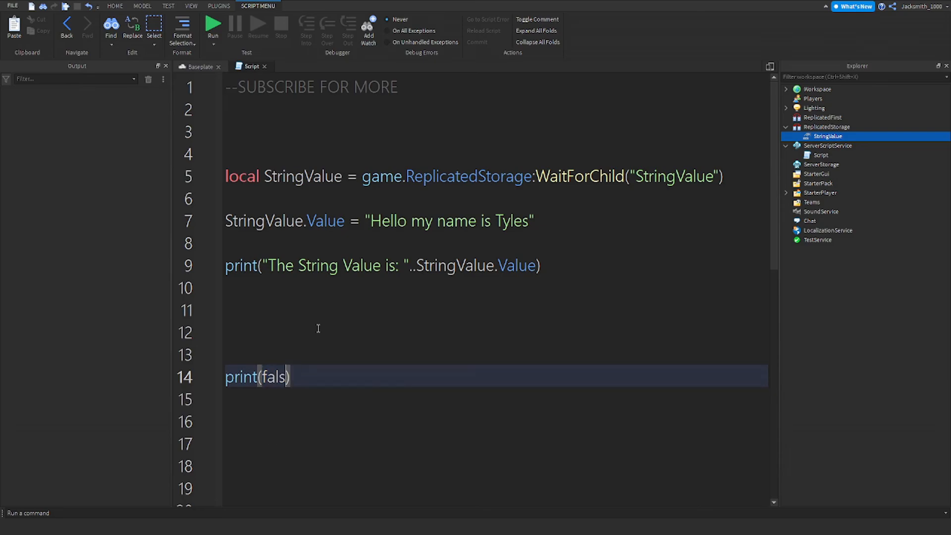
key("Backspace")
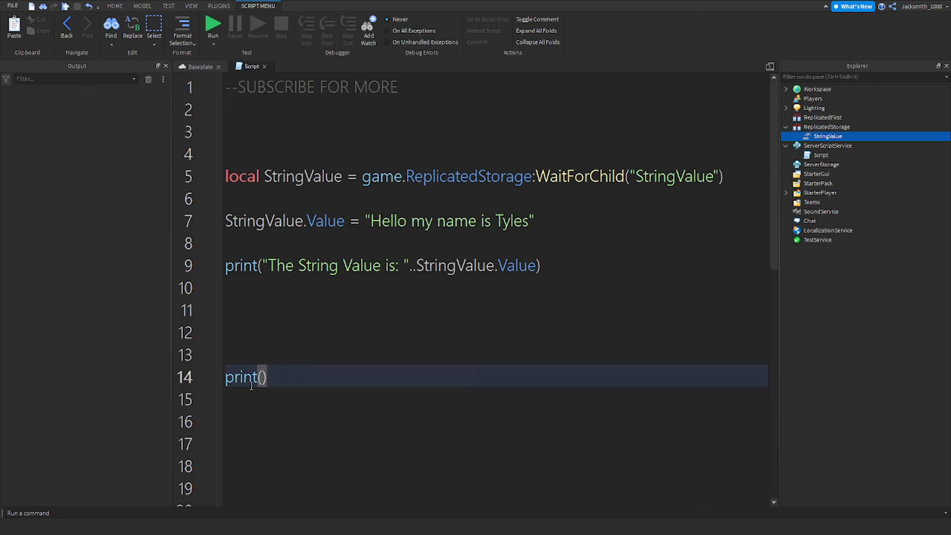
double_click(244, 377)
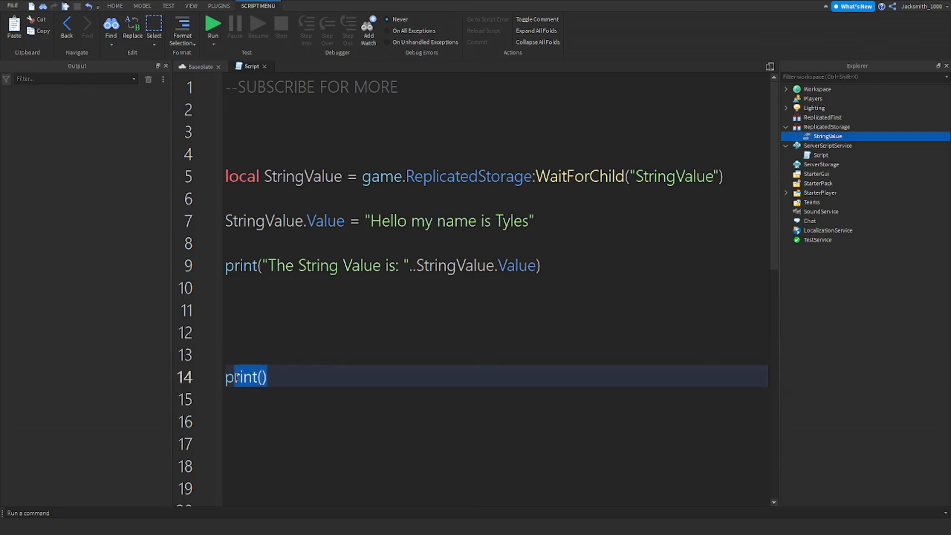